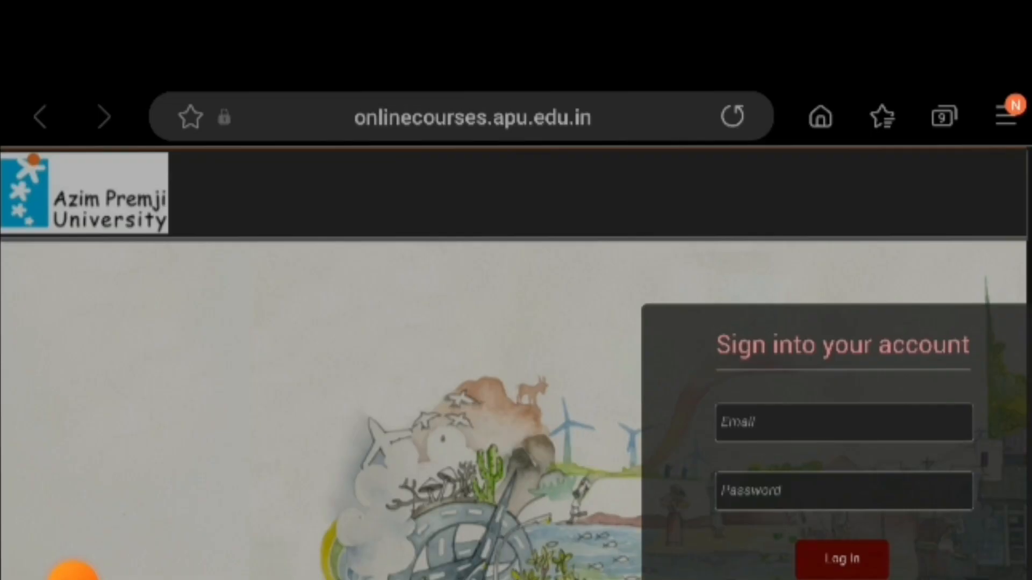
- Sign in with the saved login so the enrolled English Language Enrichment courses are listed
scroll("down", 3)
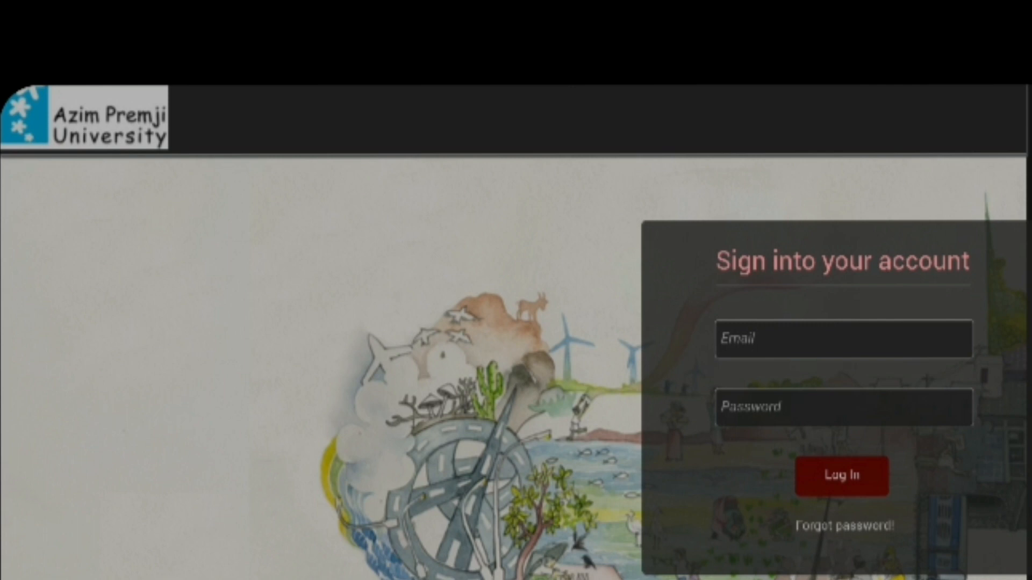
left_click(843, 338)
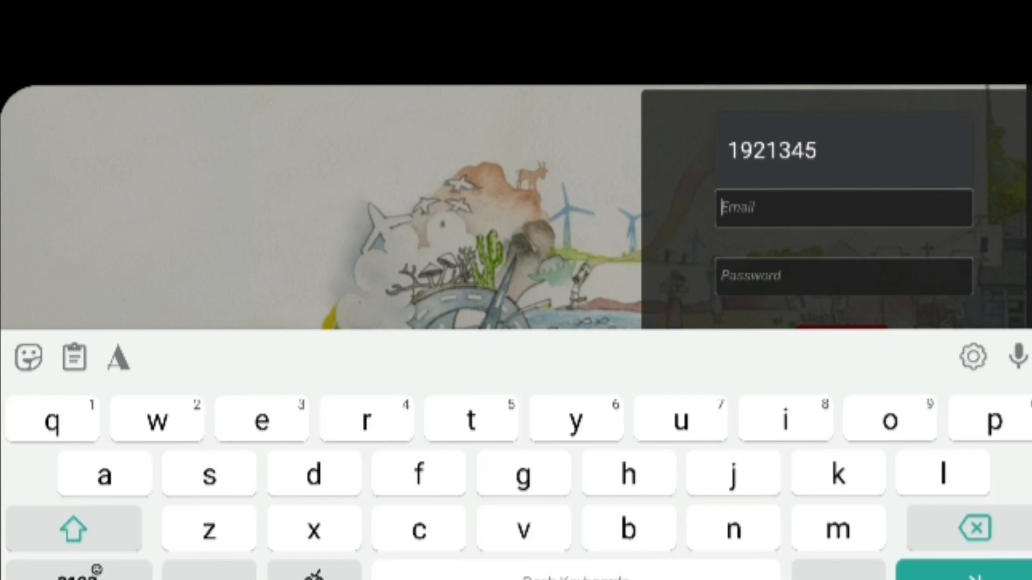
left_click(843, 345)
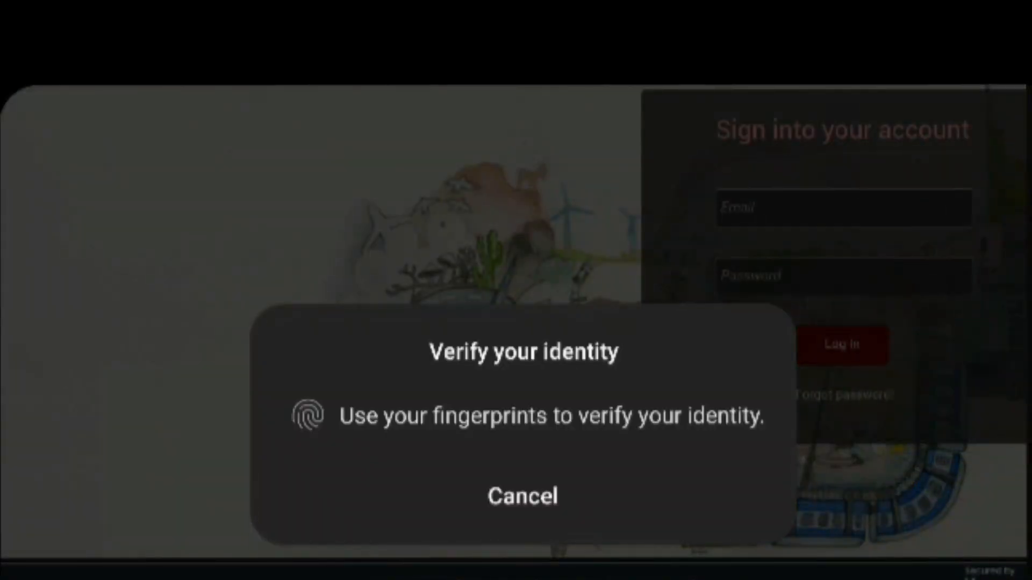
left_click(522, 495)
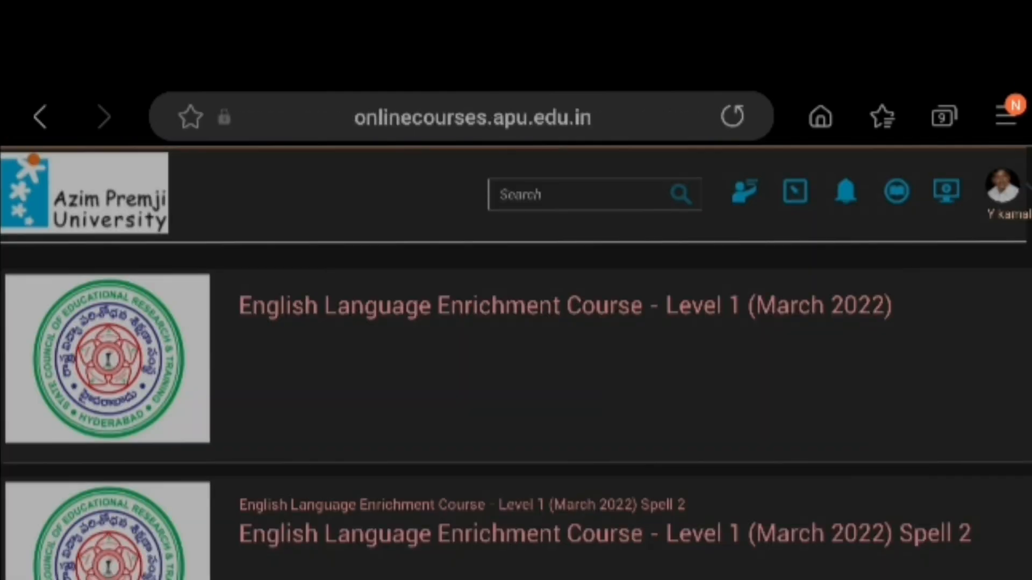
- Expand Week 2 - Theme Food on the Level 1 course page to reveal Tasks 1–4
scroll("down", 3)
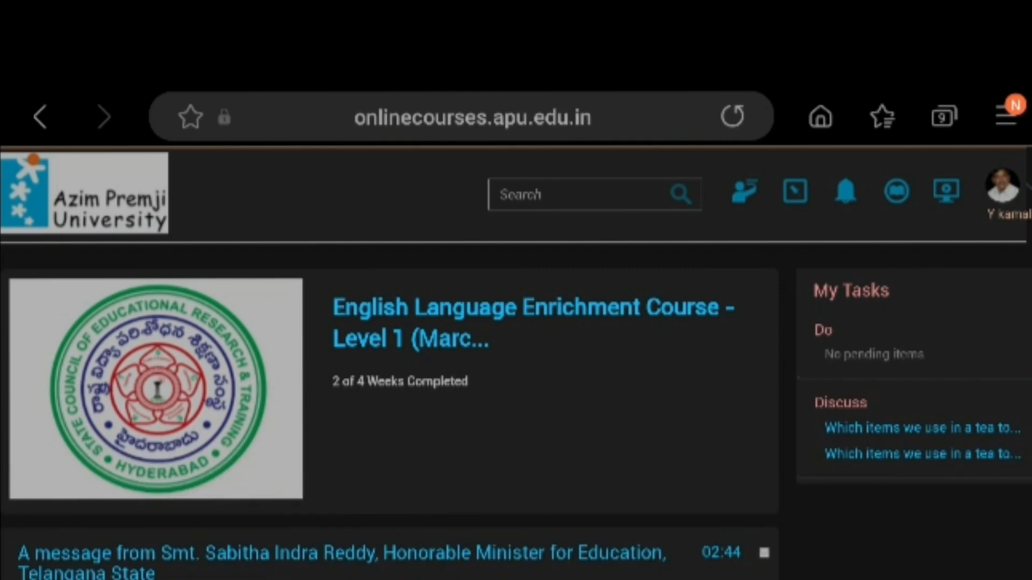
scroll("down", 3)
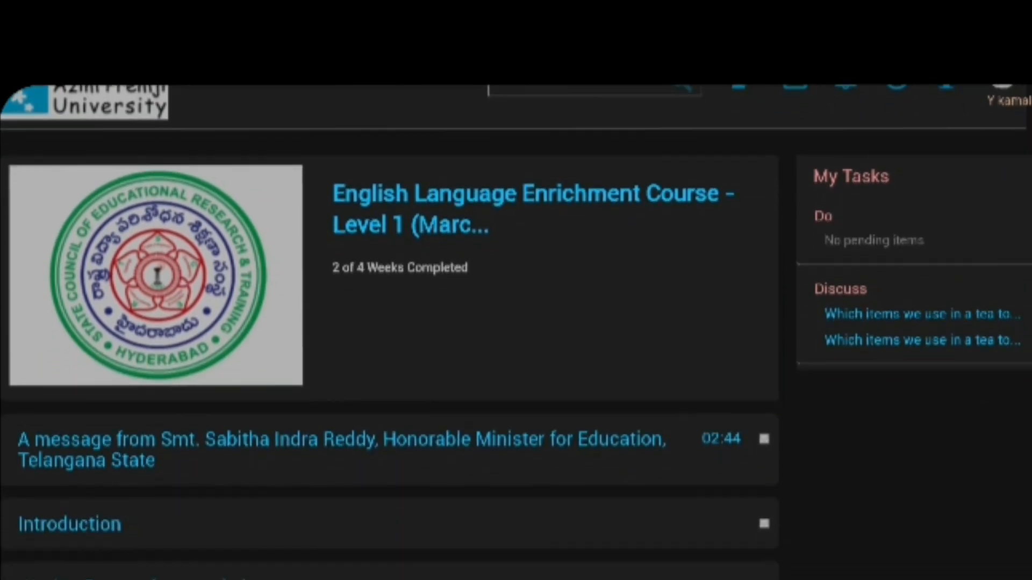
scroll("down", 3)
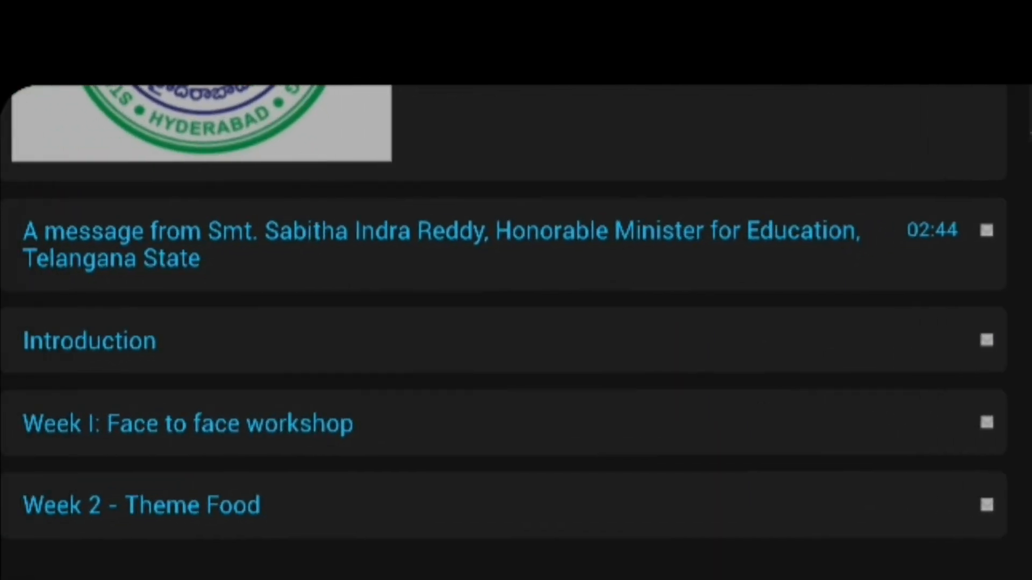
scroll("up", 3)
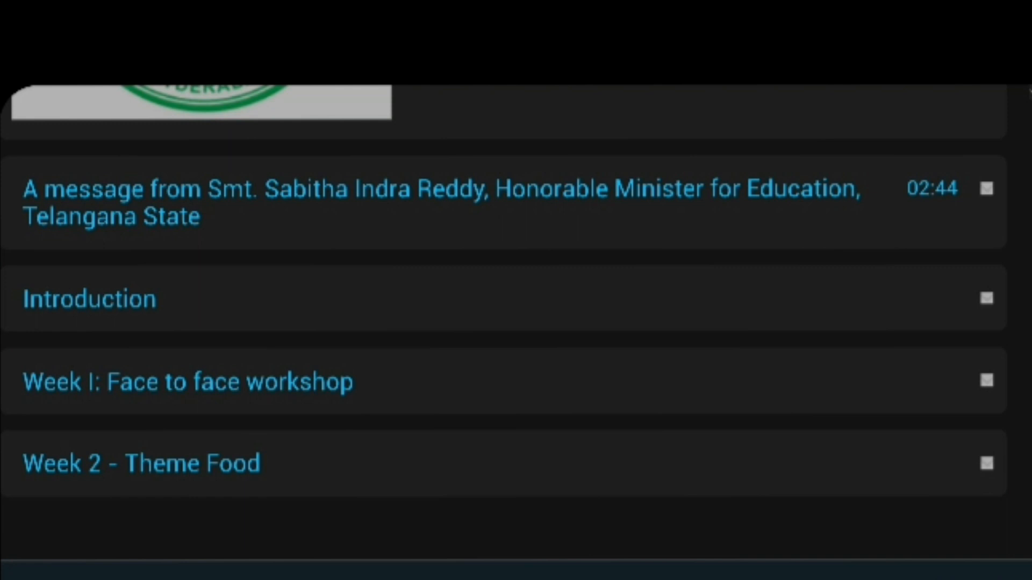
scroll("down", 3)
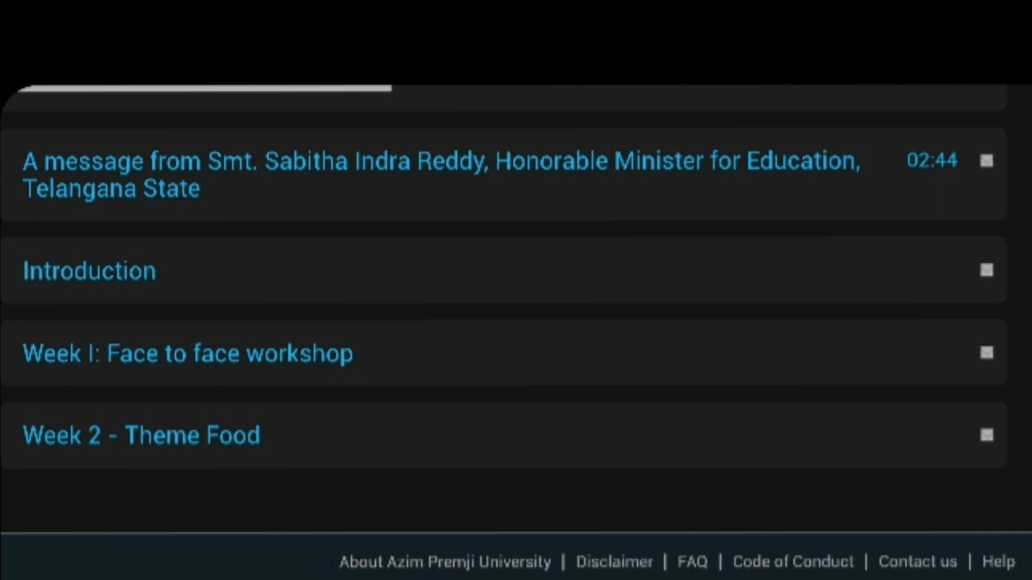
left_click(142, 434)
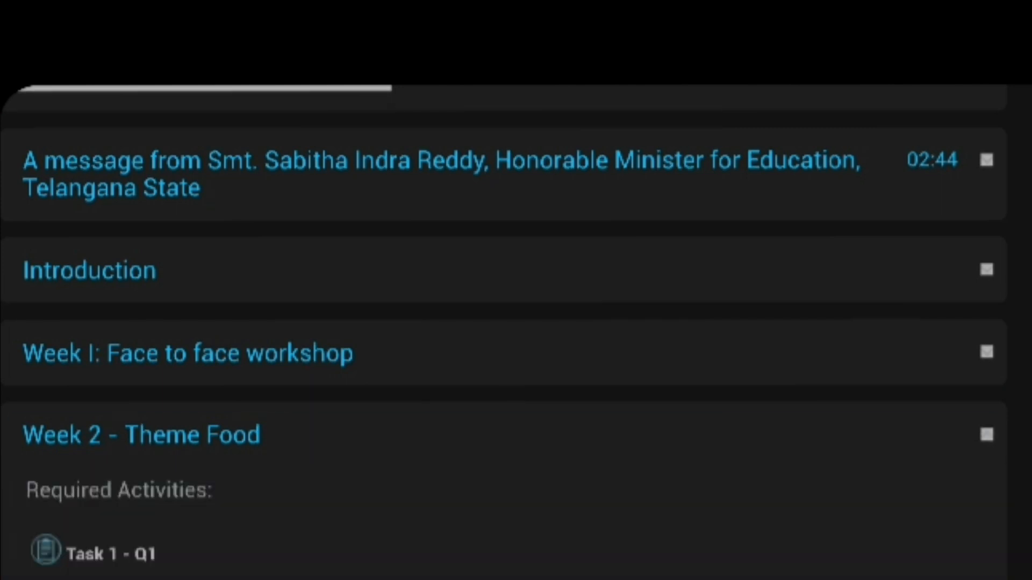
scroll("down", 3)
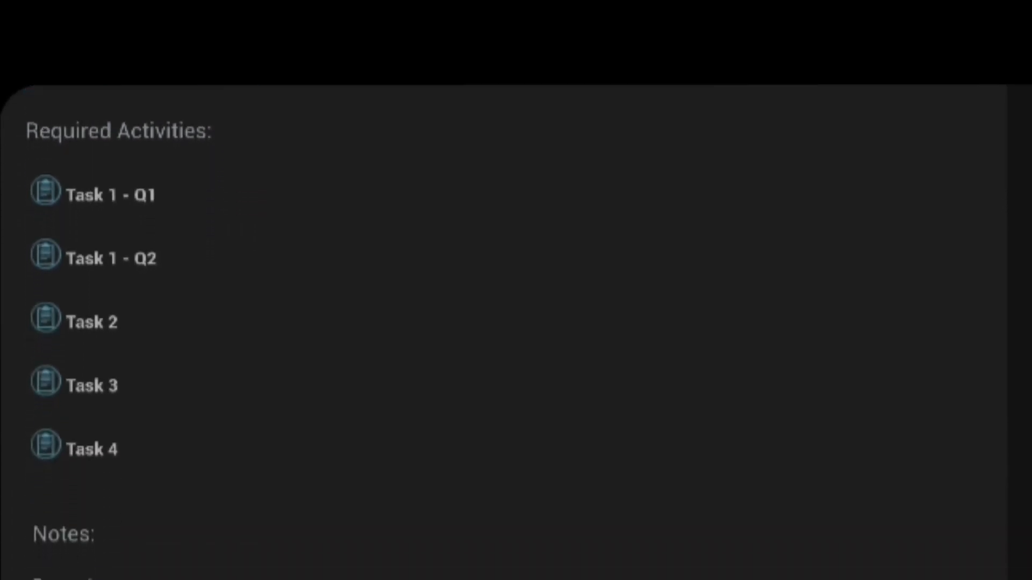
scroll("down", 3)
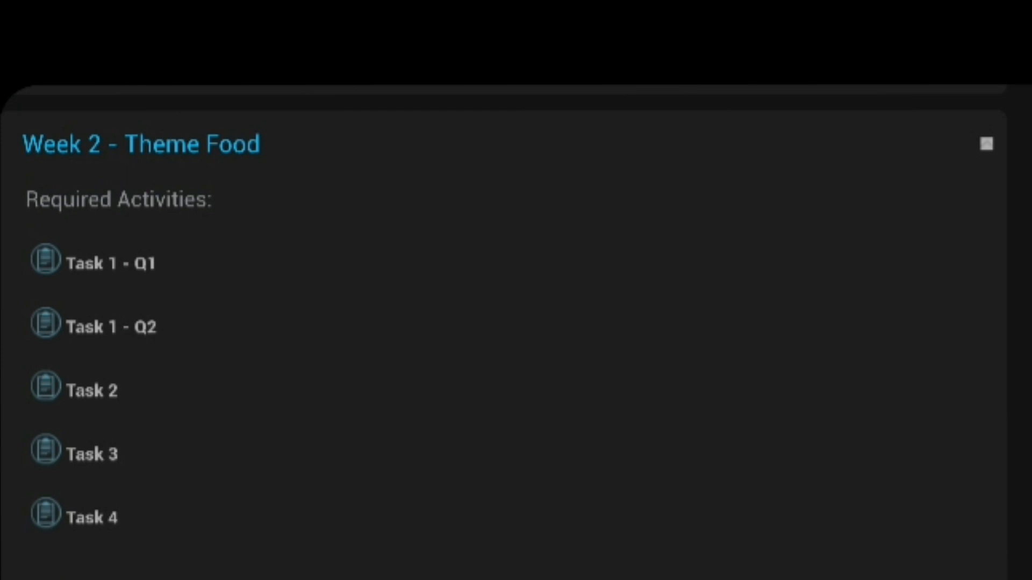
scroll("down", 3)
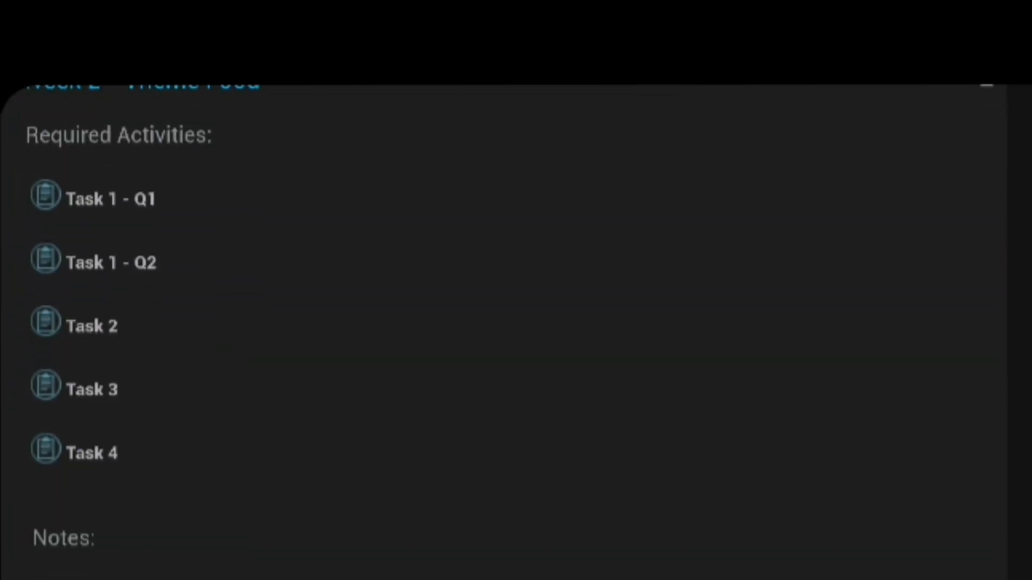
scroll("up", 3)
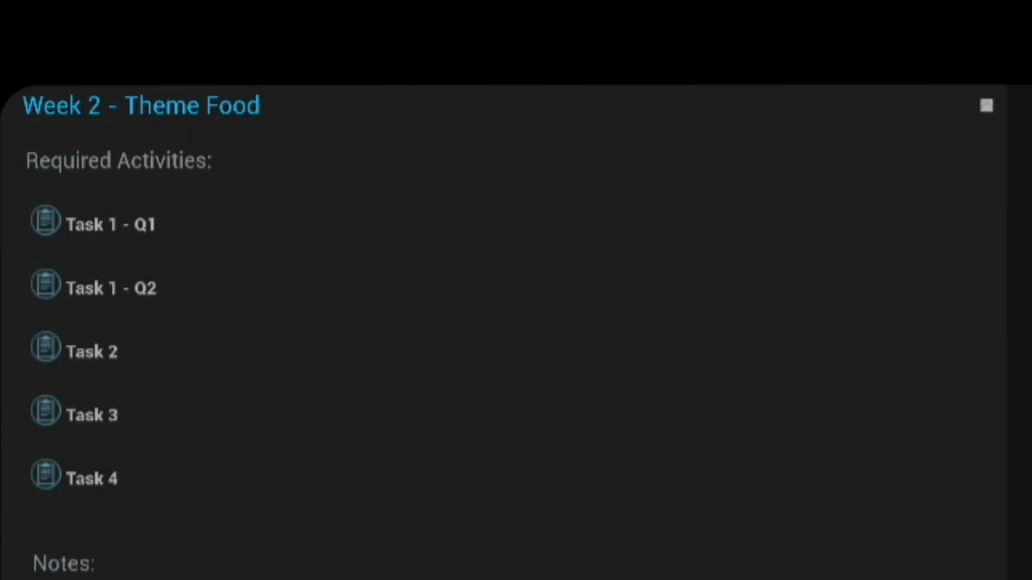
- View the submitted attempts list for Phase1-Week 2 - Task 1 - Q1
left_click(102, 224)
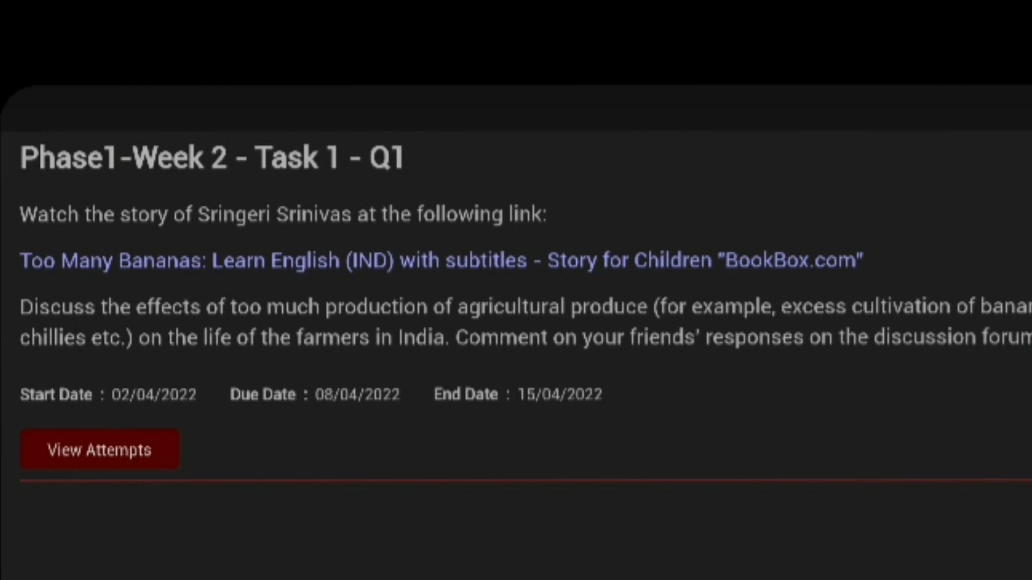
scroll("up", 3)
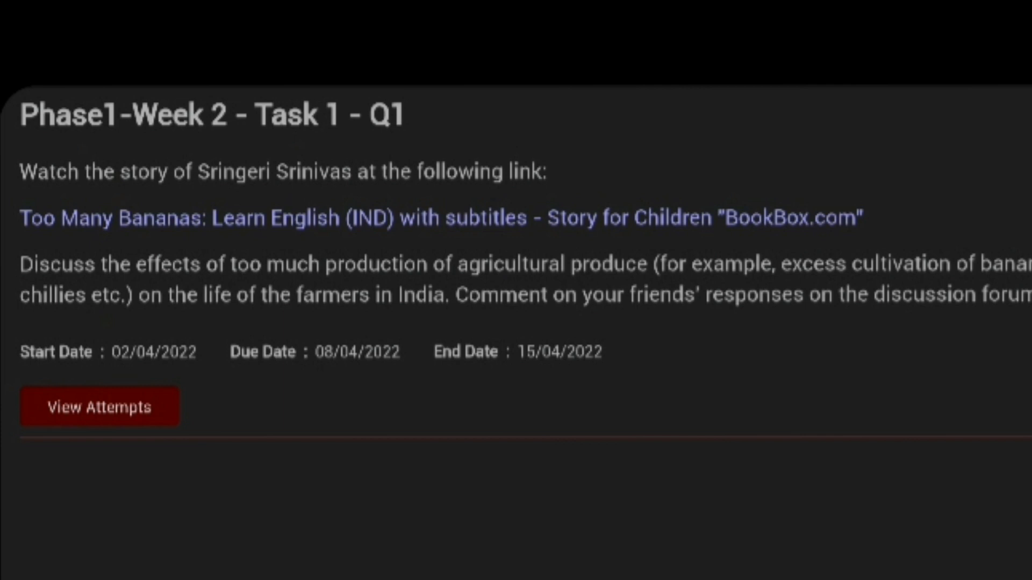
left_click(99, 406)
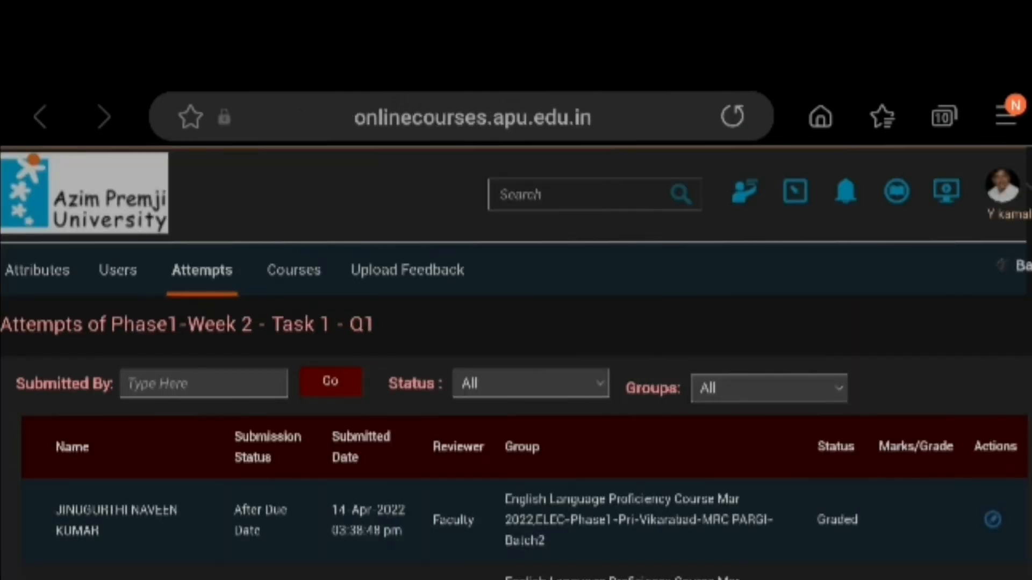
scroll("down", 3)
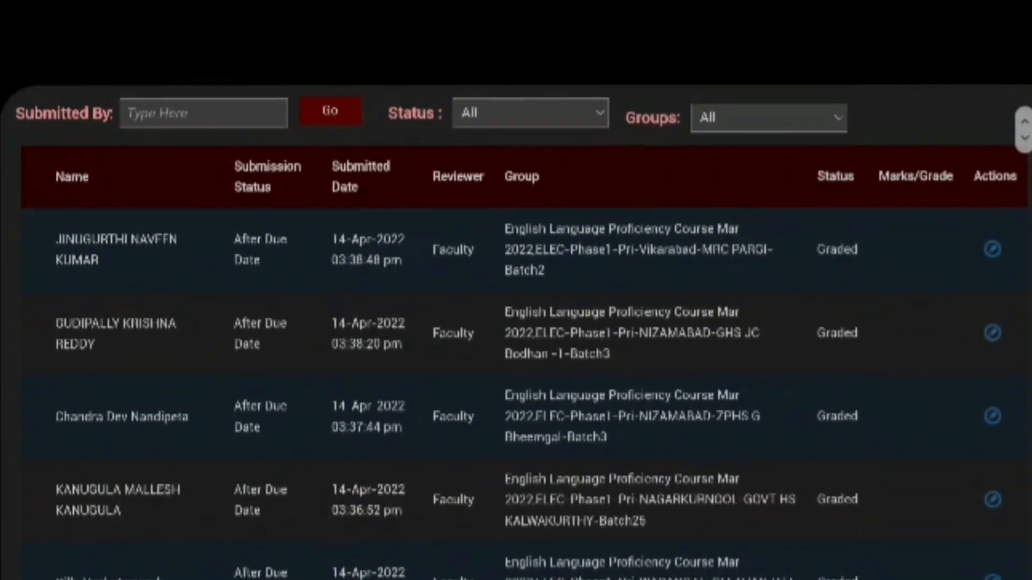
scroll("down", 3)
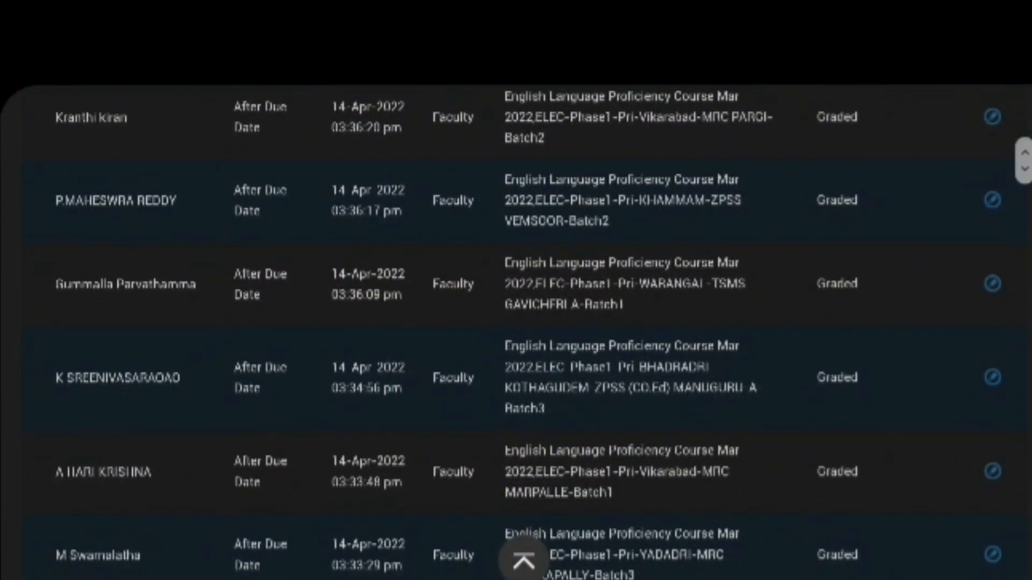
scroll("down", 3)
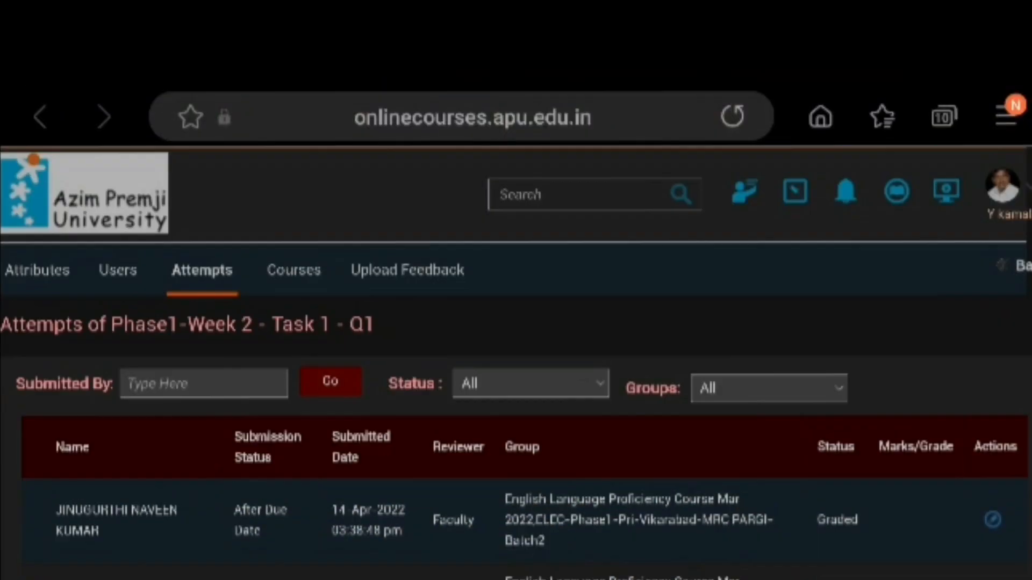
scroll("down", 3)
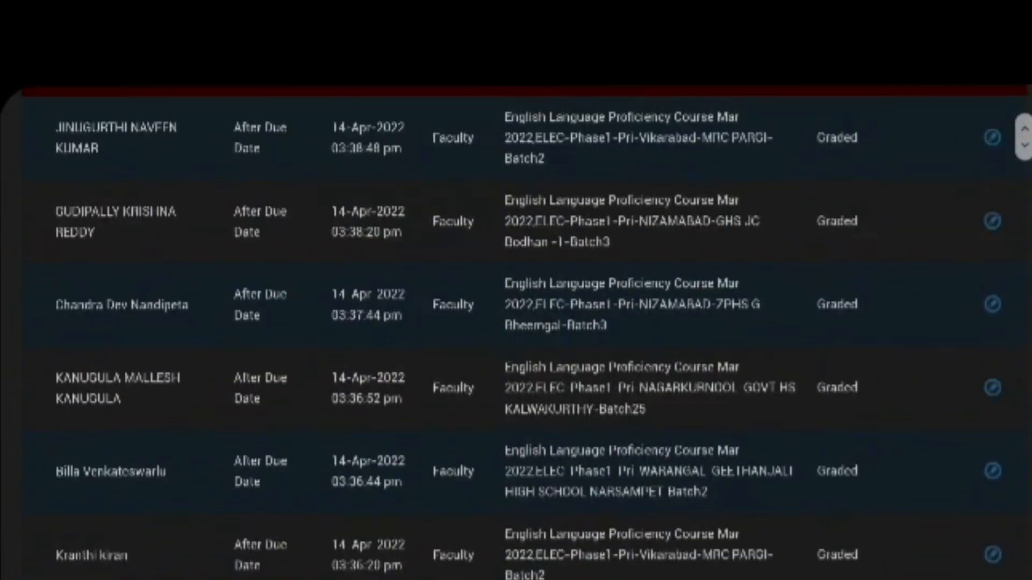
scroll("up", 3)
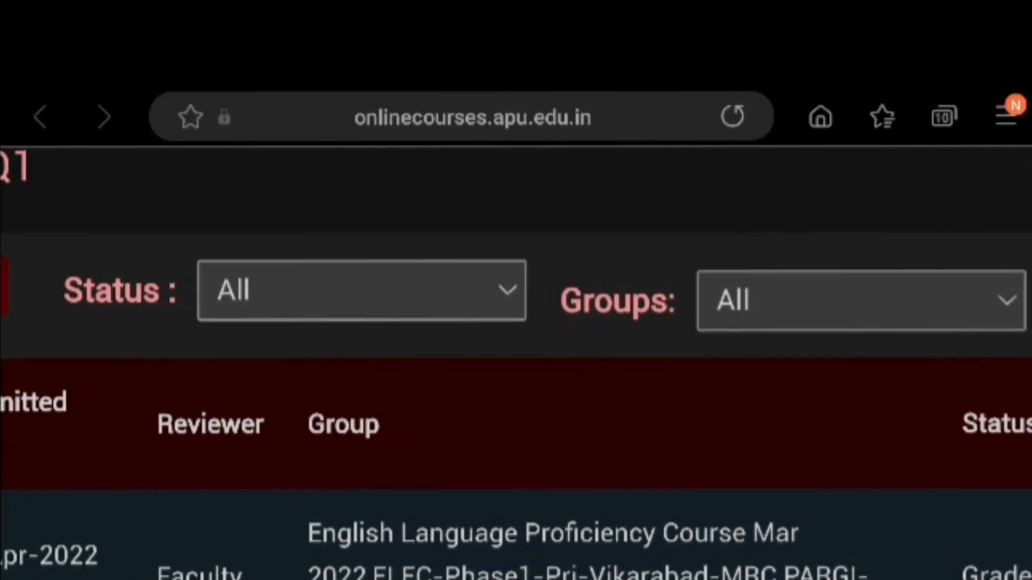
left_click(858, 299)
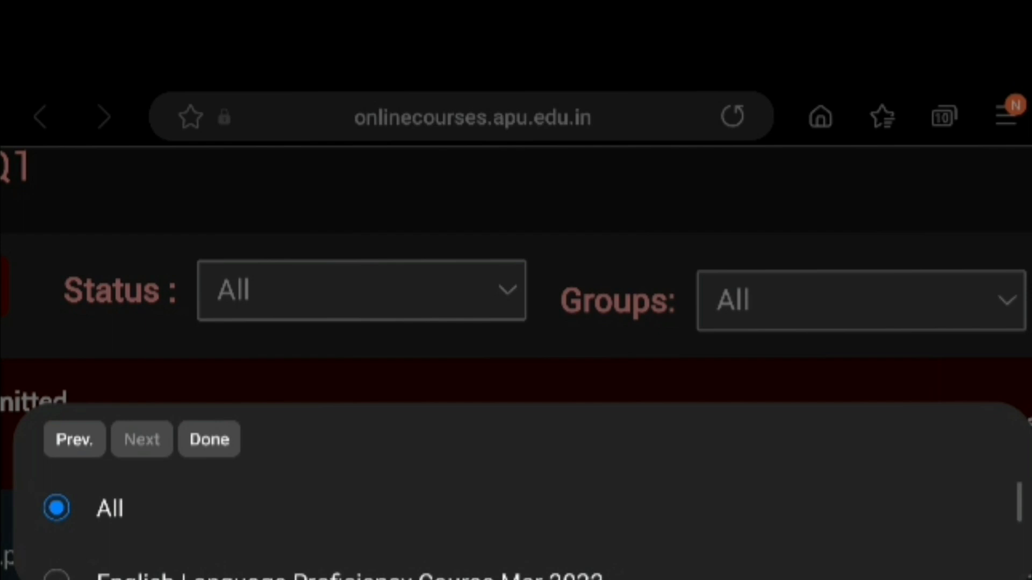
scroll("down", 3)
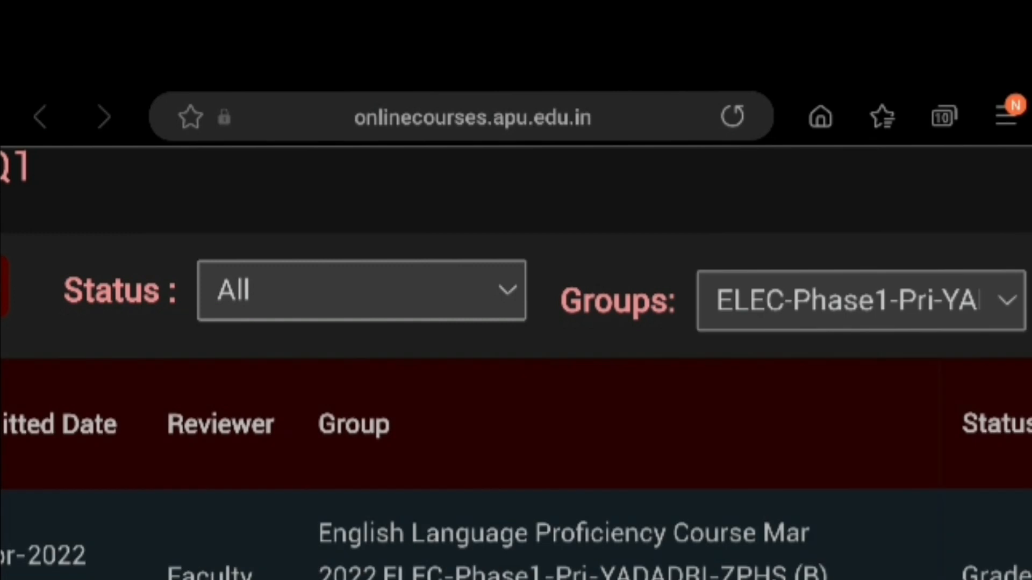
scroll("up", 3)
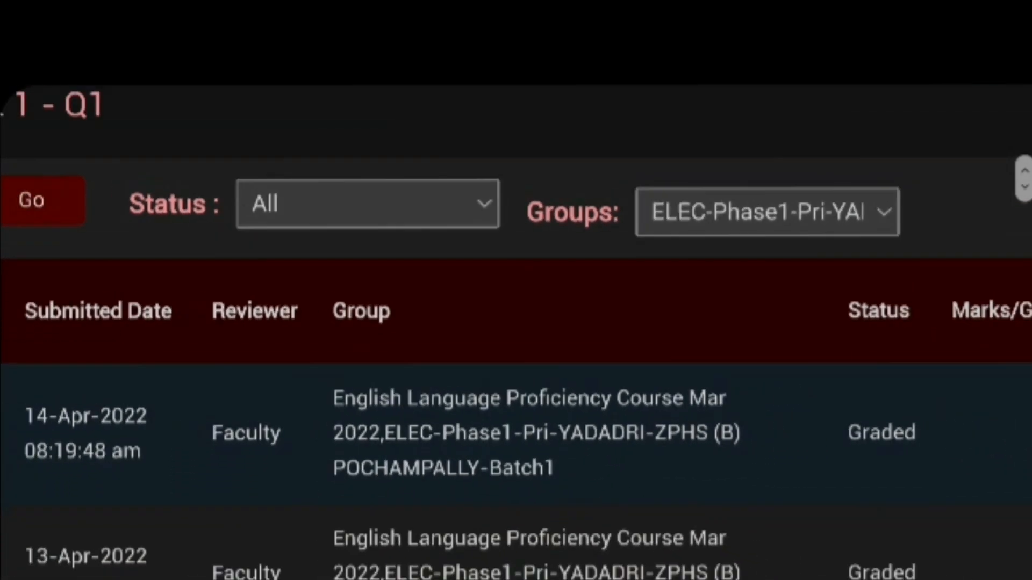
scroll("right", 3)
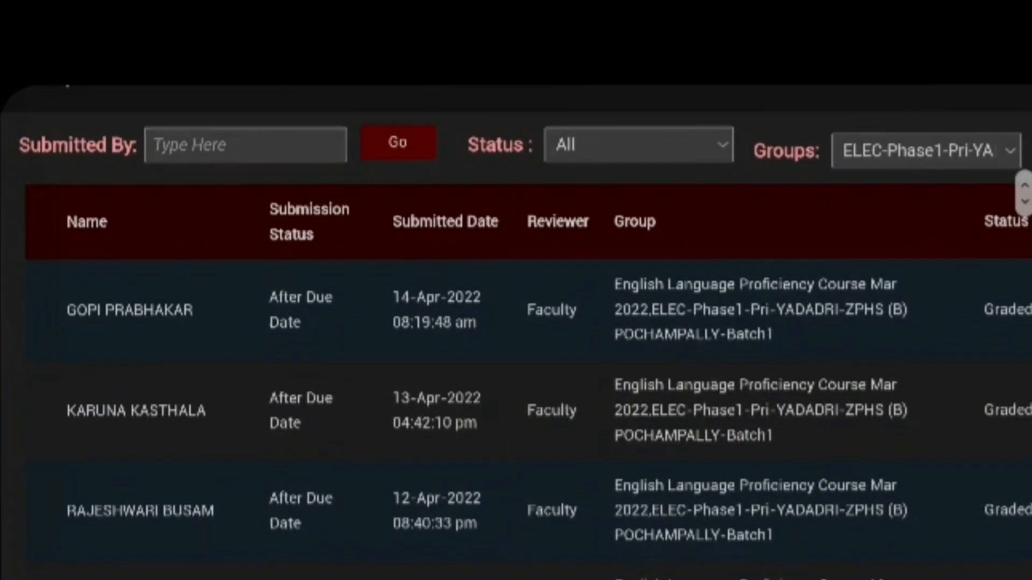
scroll("down", 3)
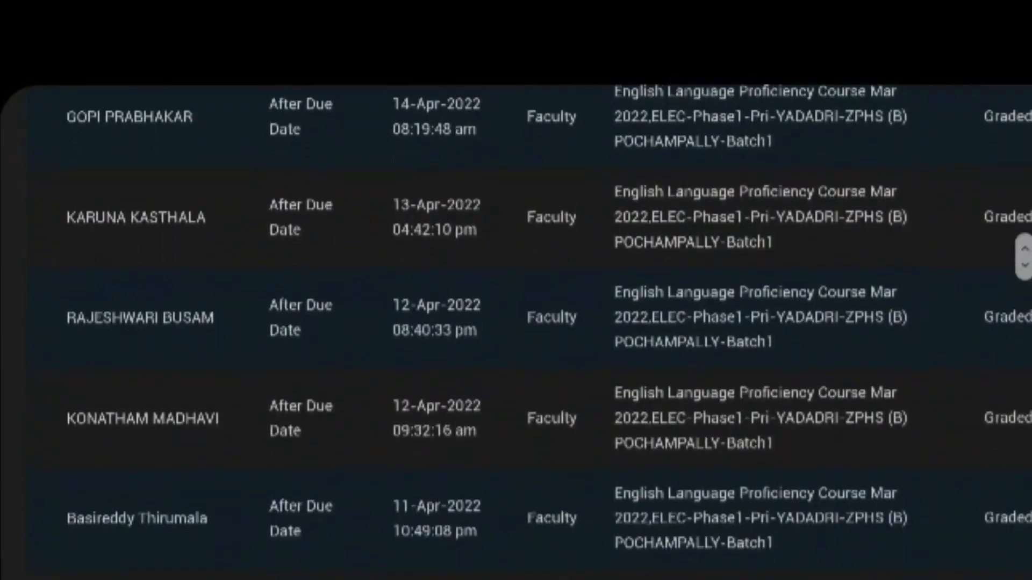
scroll("down", 3)
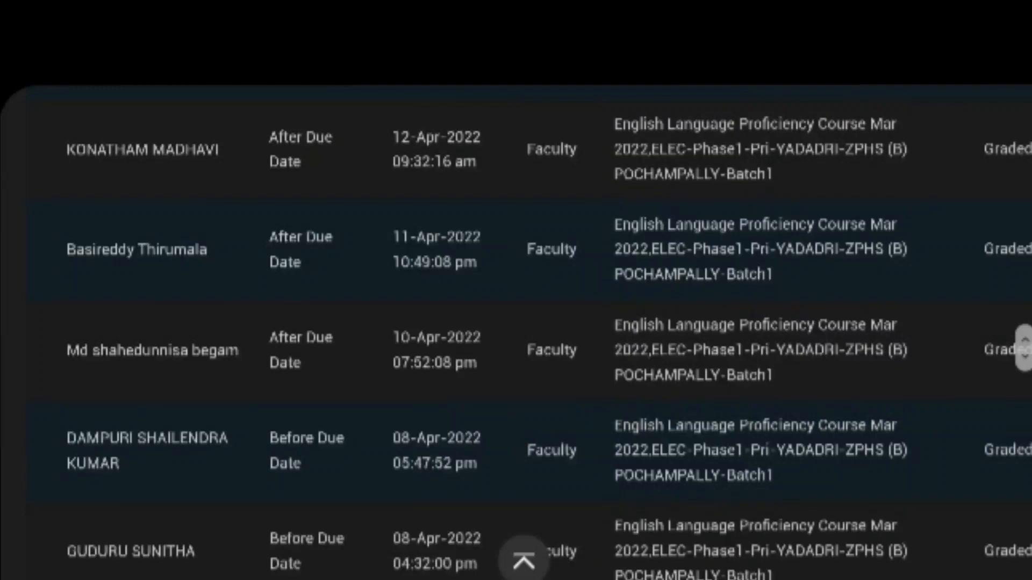
scroll("down", 3)
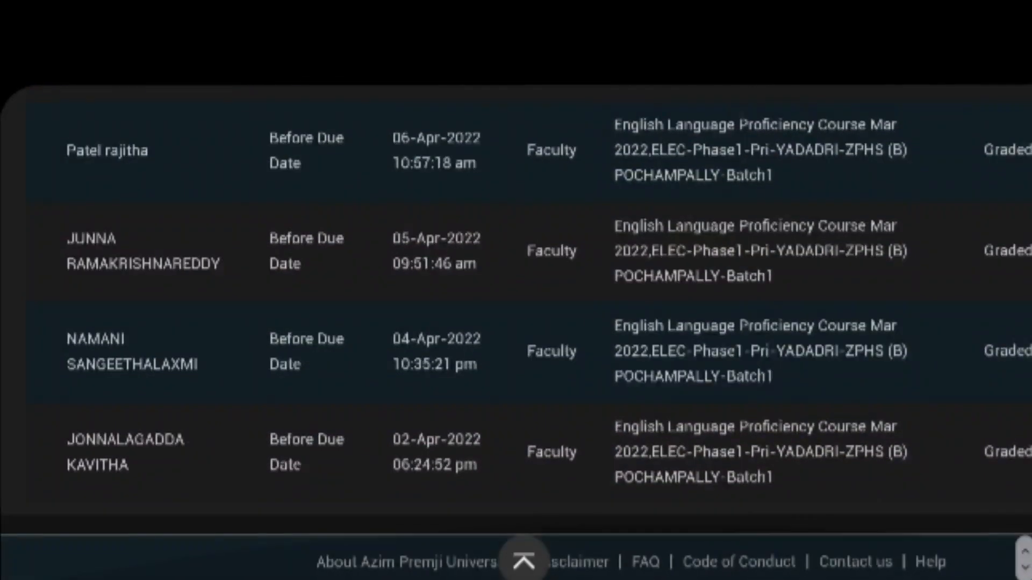
scroll("up", 3)
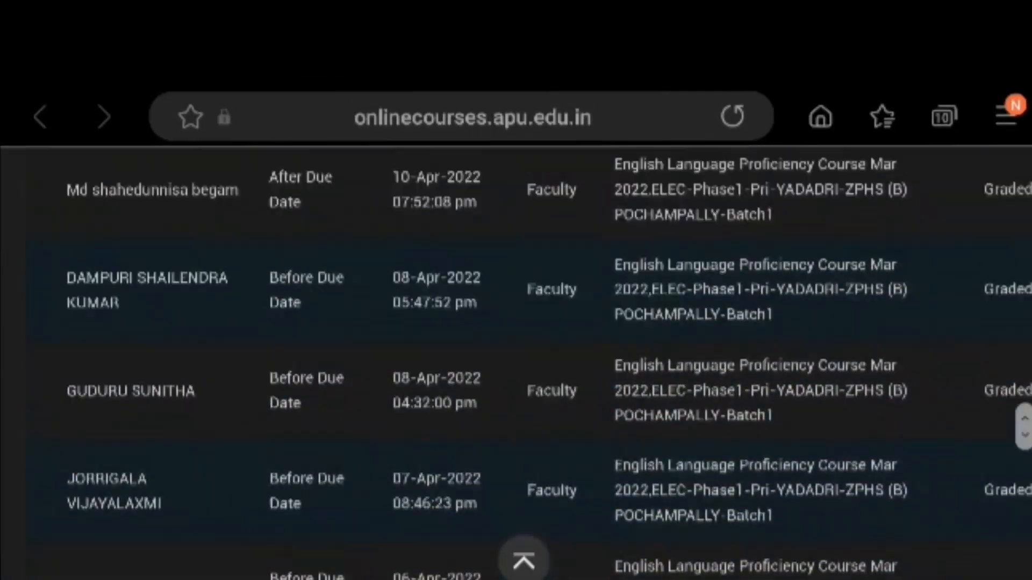
scroll("up", 3)
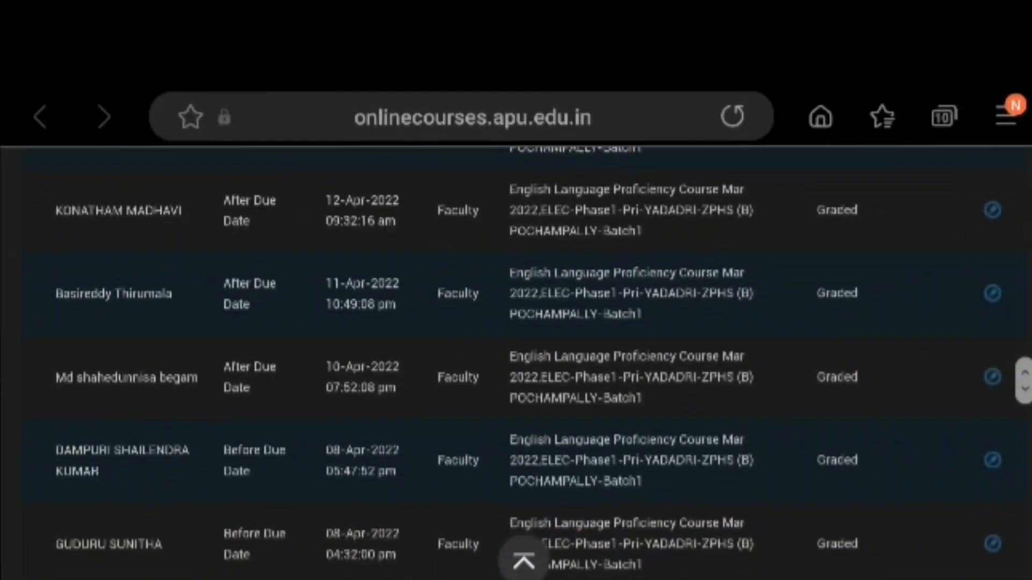
scroll("down", 3)
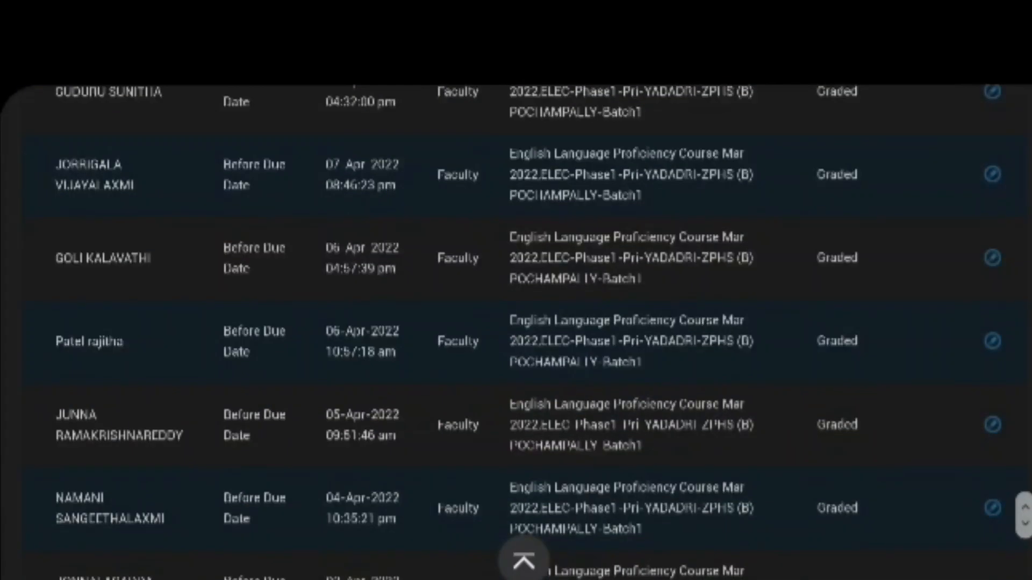
scroll("up", 3)
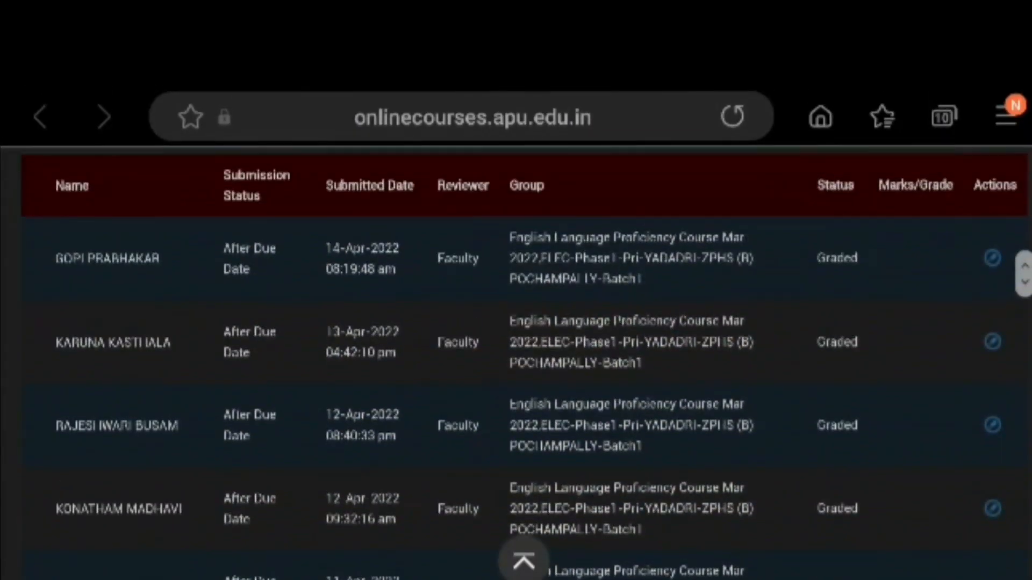
scroll("up", 3)
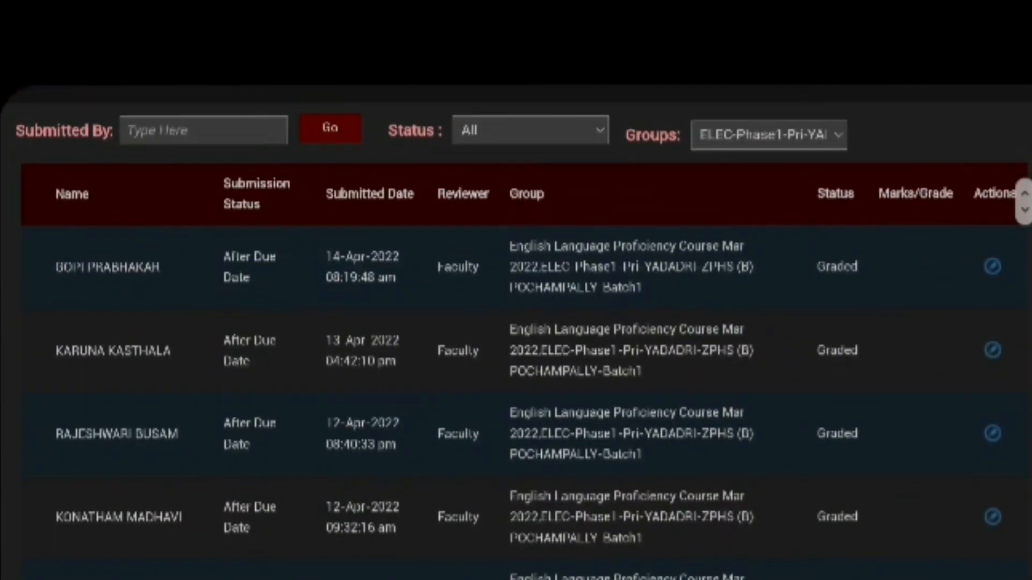
scroll("down", 3)
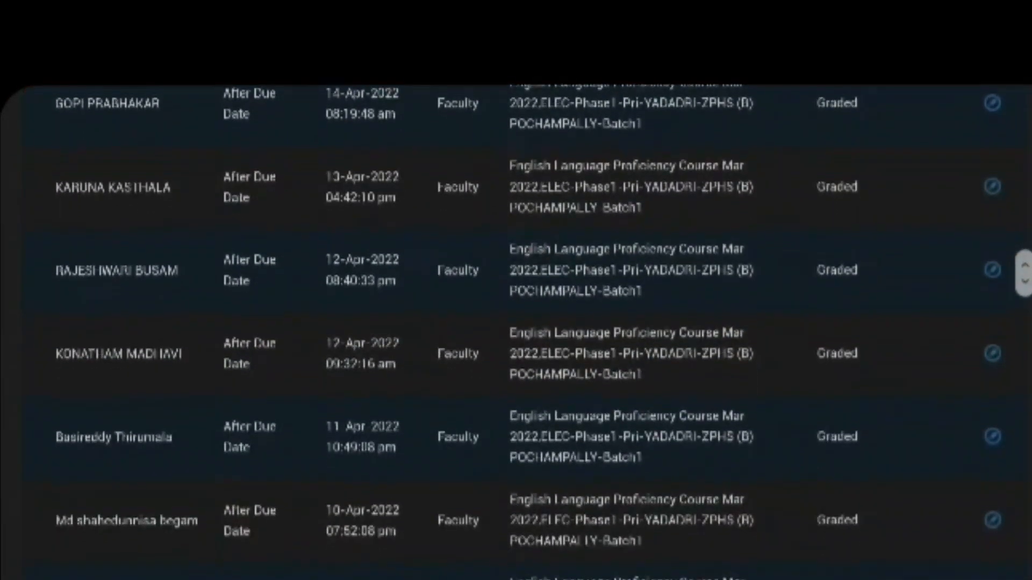
scroll("down", 3)
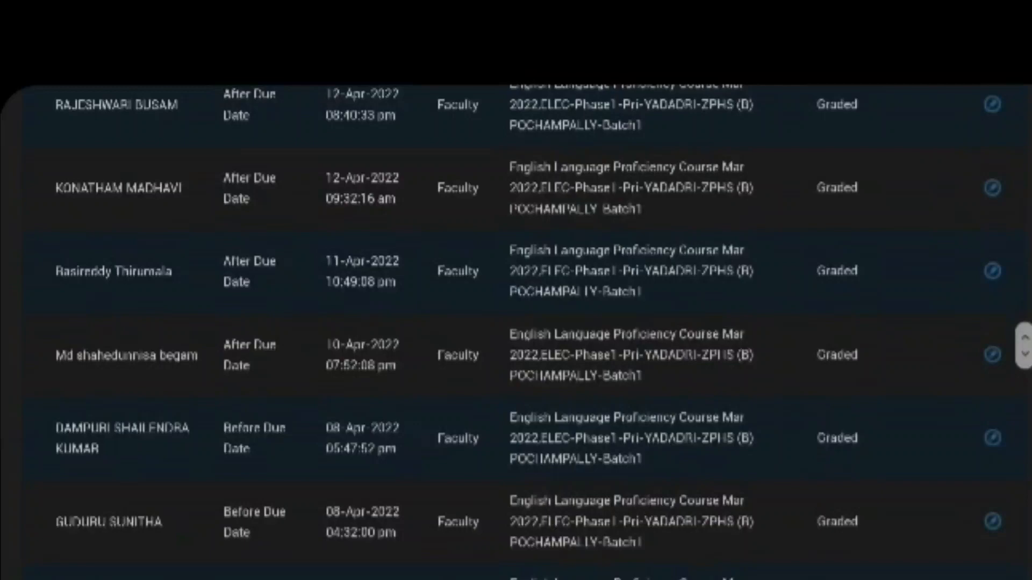
scroll("down", 3)
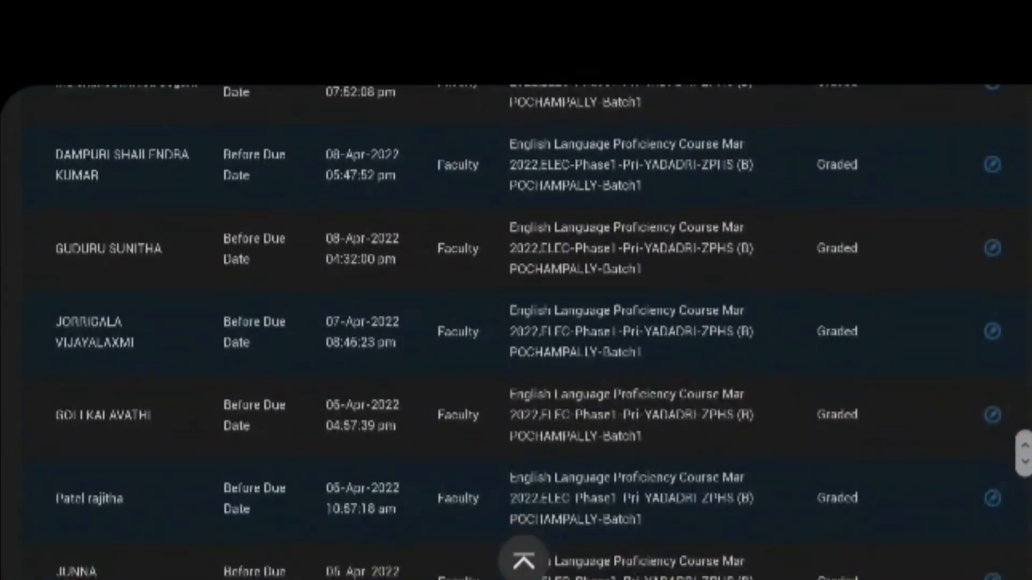
scroll("down", 3)
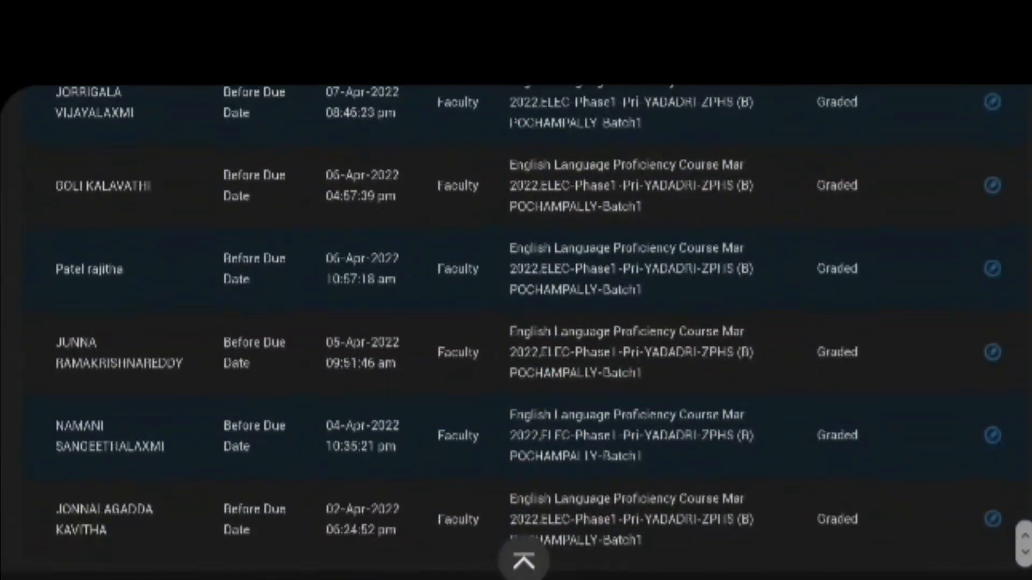
scroll("up", 3)
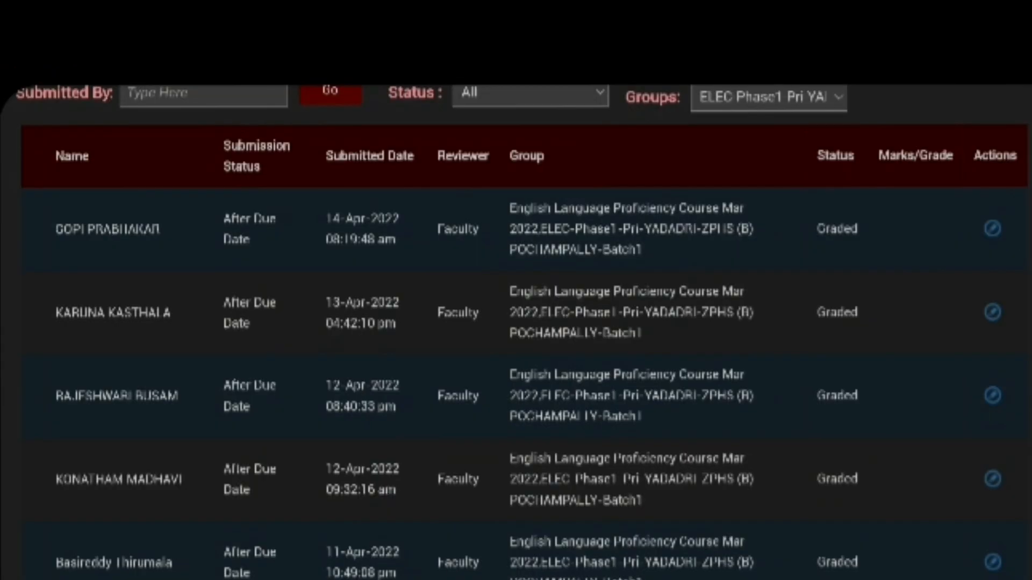
scroll("down", 3)
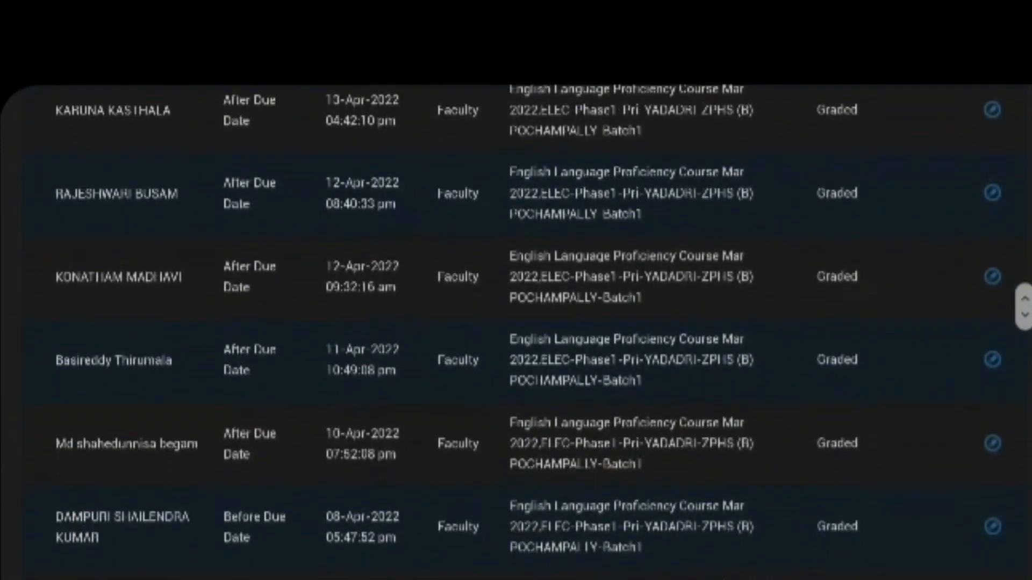
scroll("down", 3)
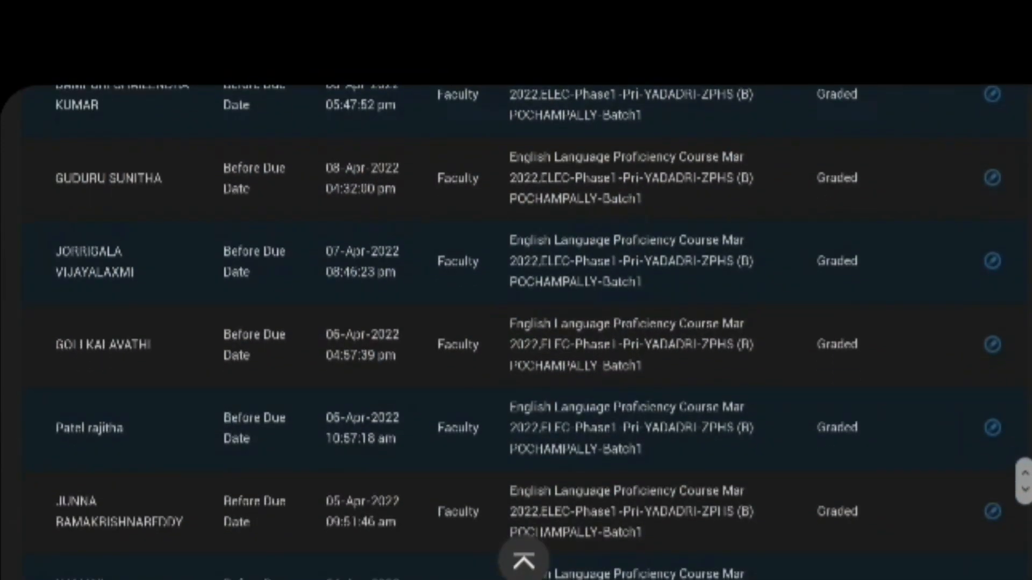
scroll("down", 3)
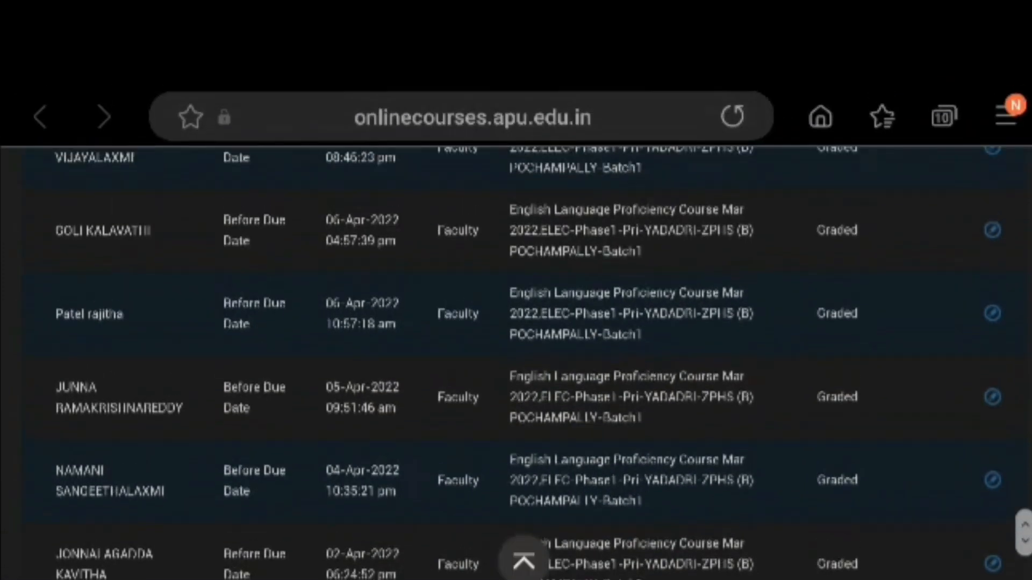
scroll("up", 3)
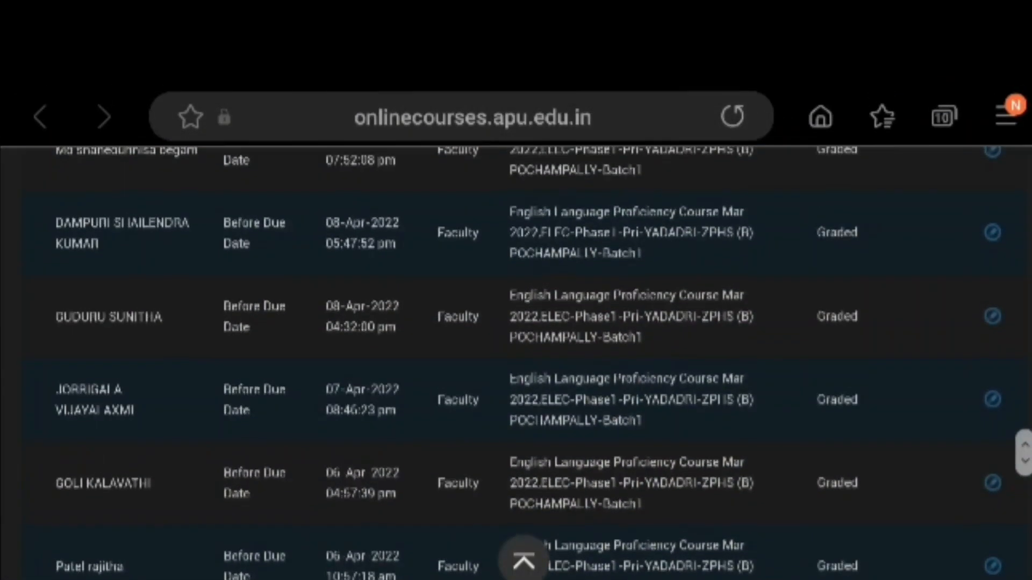
scroll("up", 3)
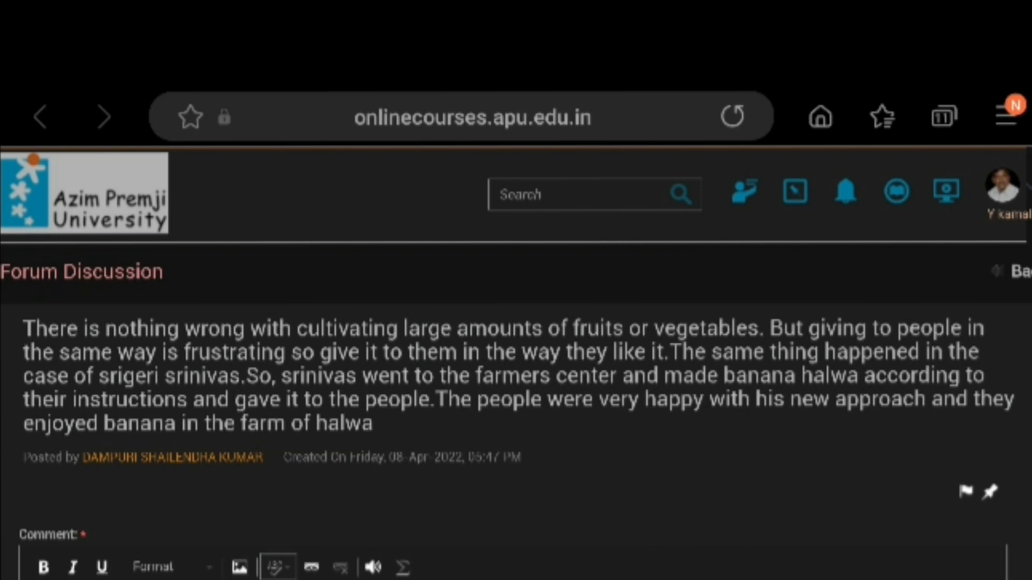
scroll("down", 3)
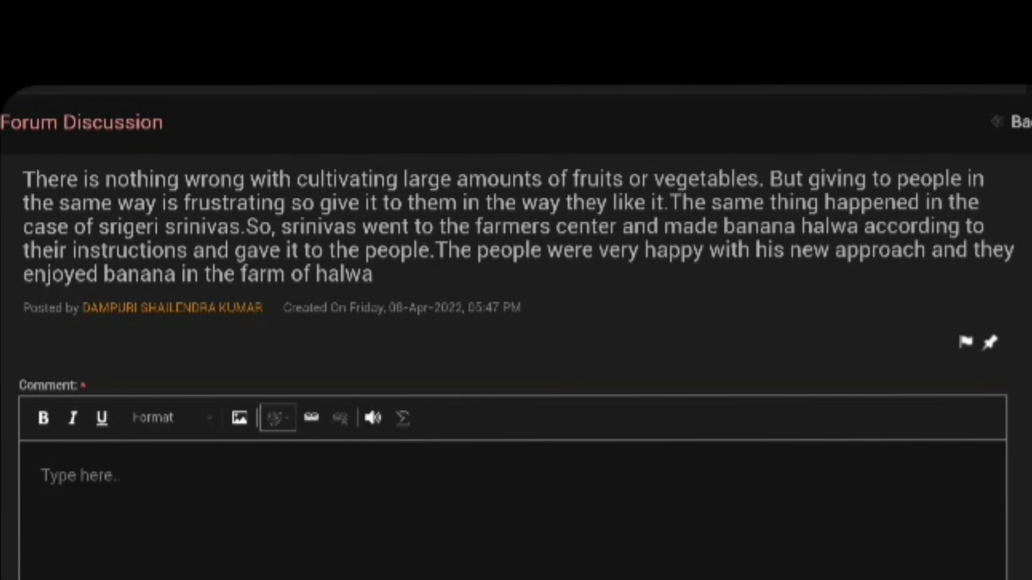
scroll("down", 3)
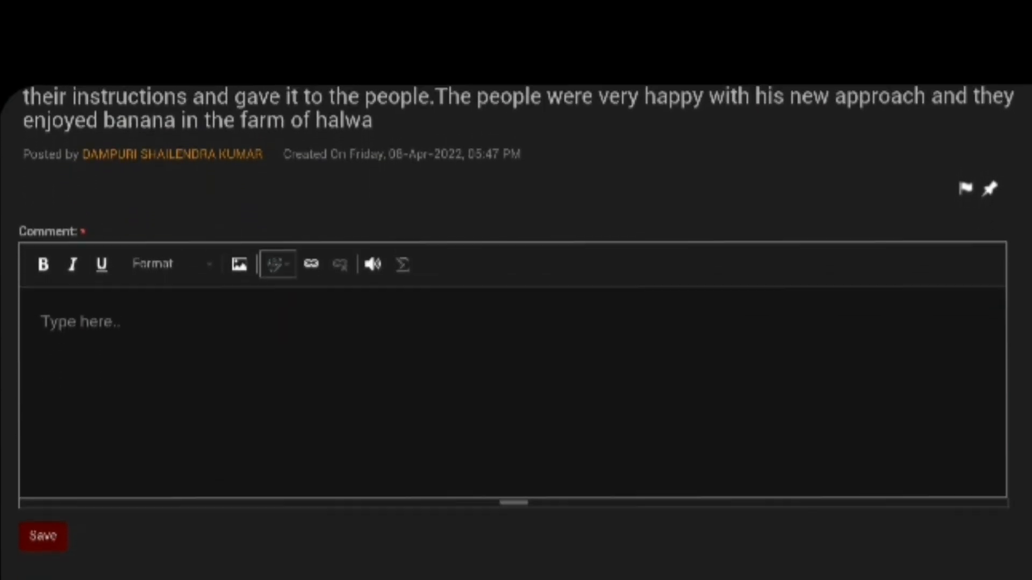
type("Nice explenation and useful methods you have gi")
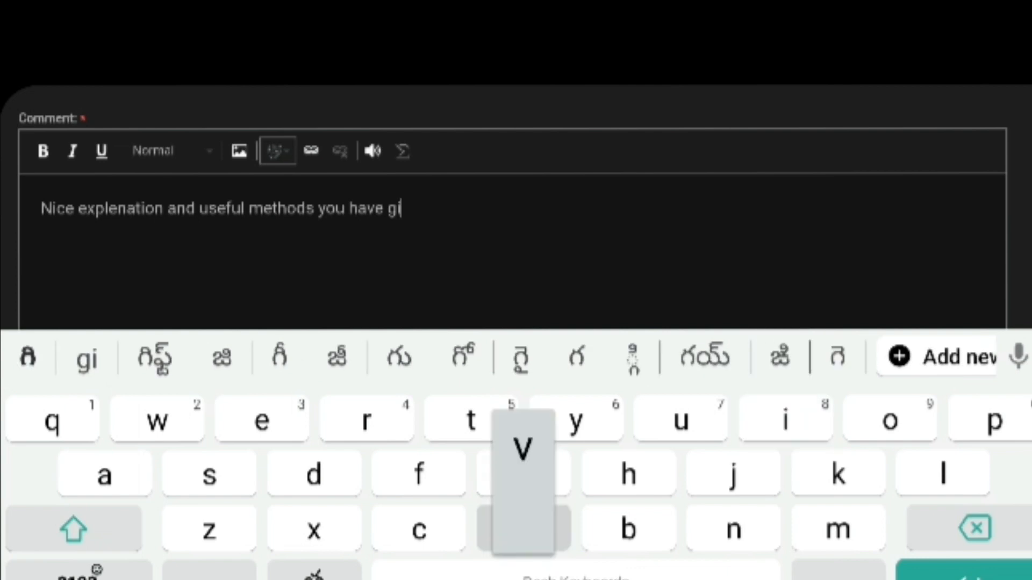
type("ven")
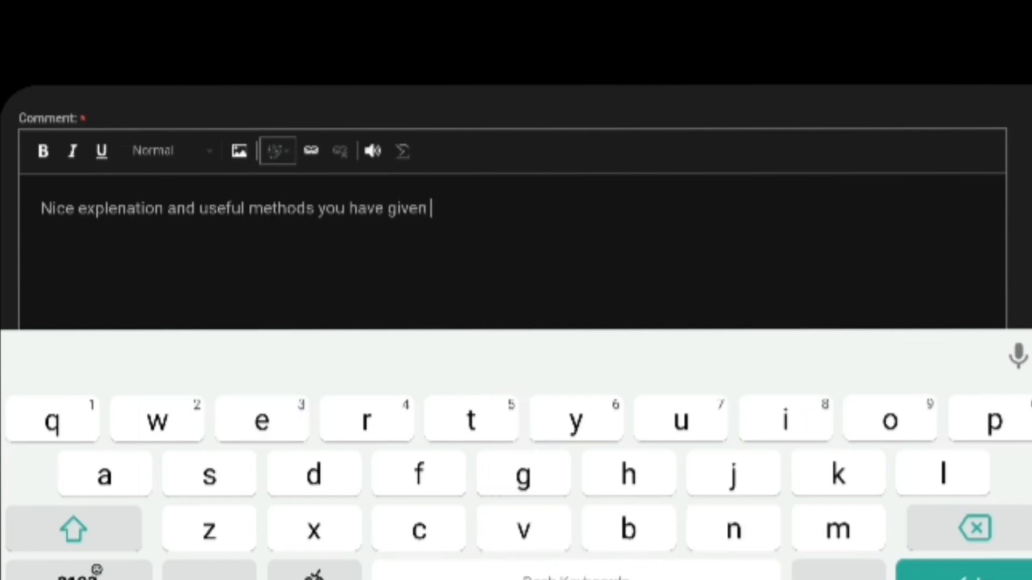
scroll("down", 3)
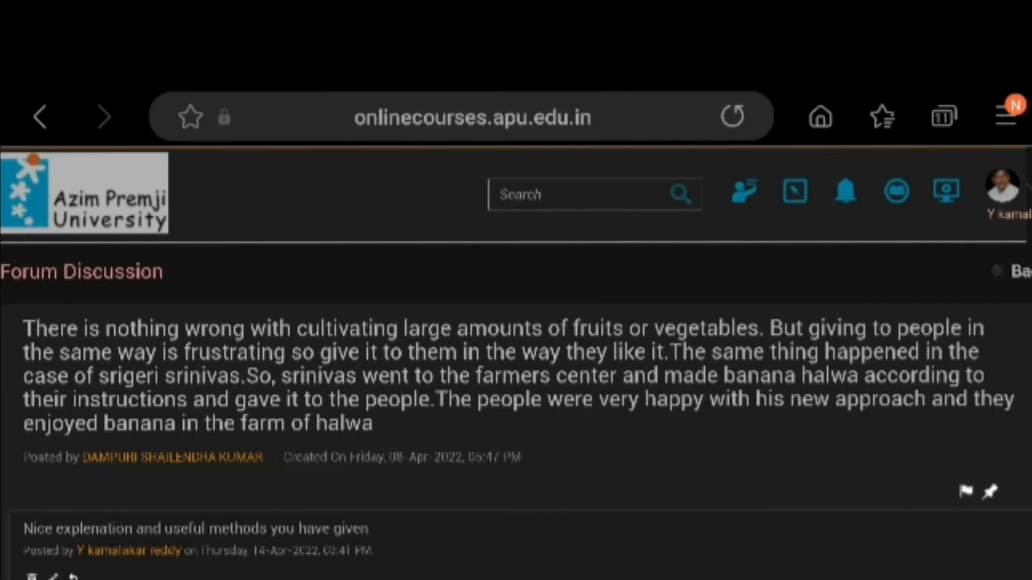
scroll("down", 3)
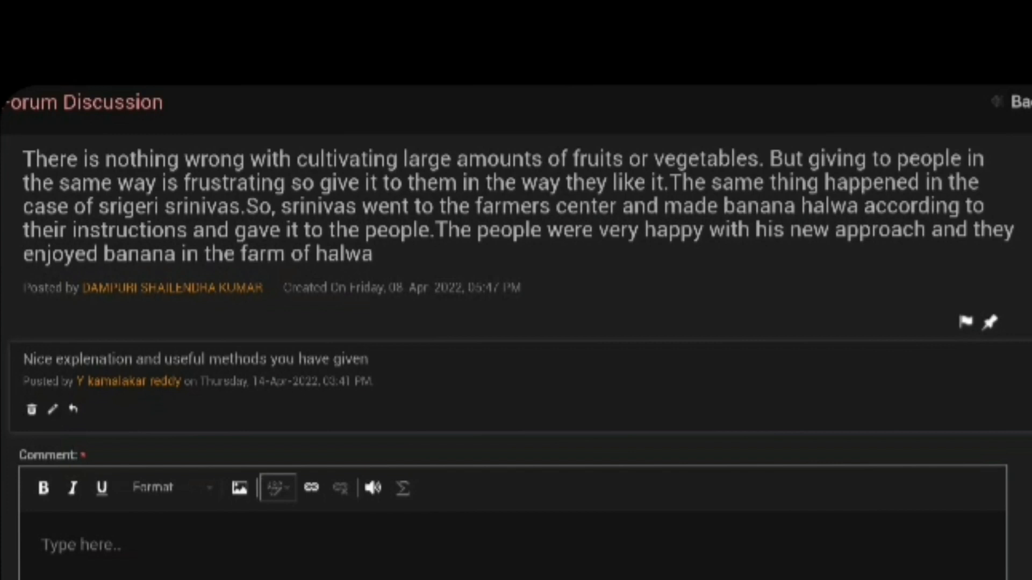
scroll("down", 3)
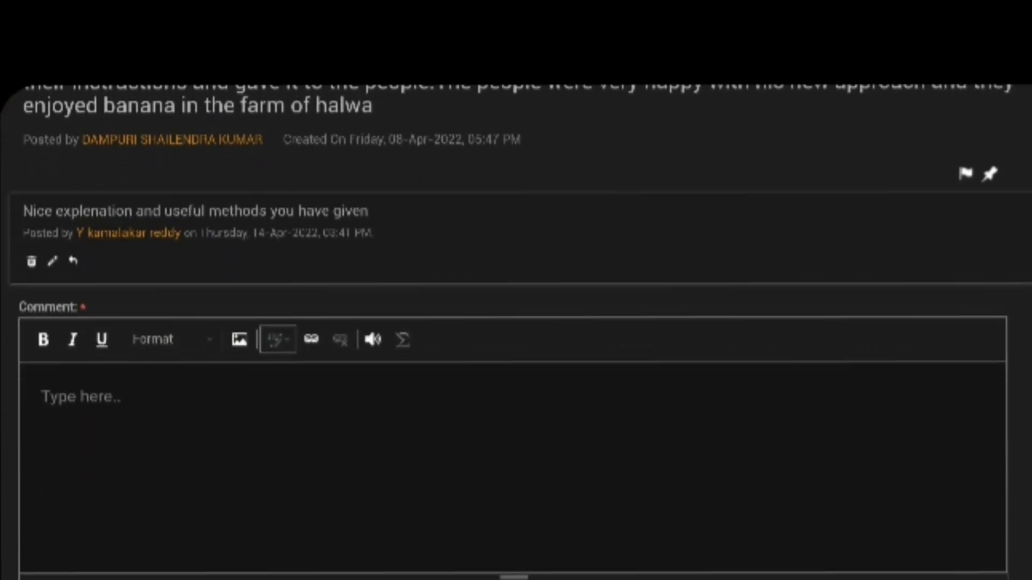
scroll("down", 3)
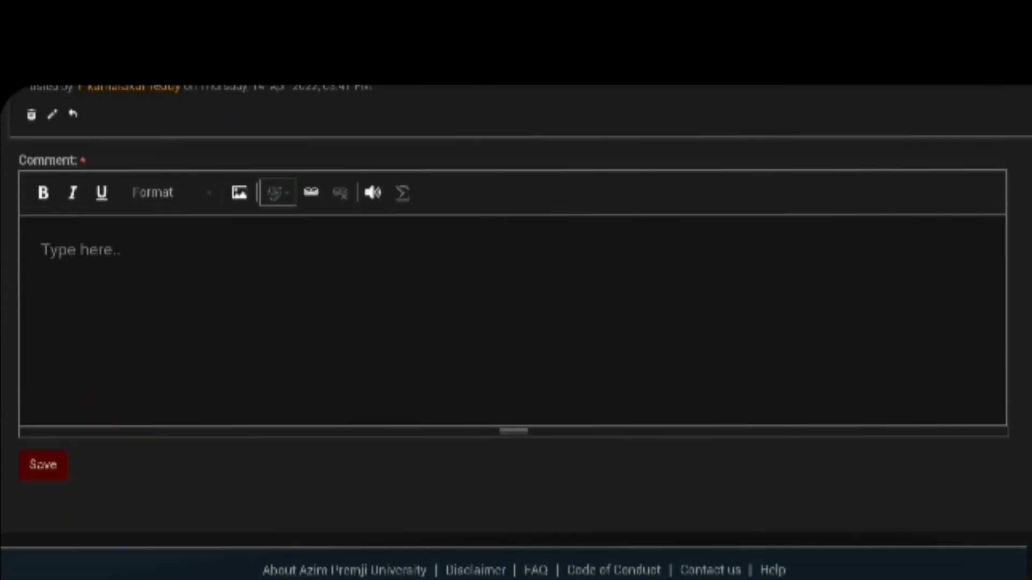
scroll("down", 3)
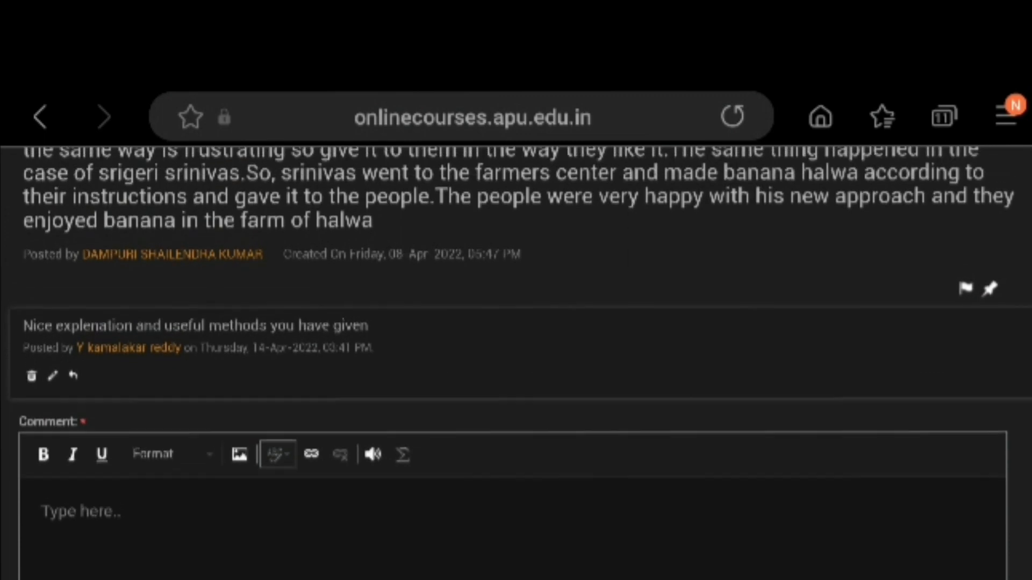
scroll("up", 3)
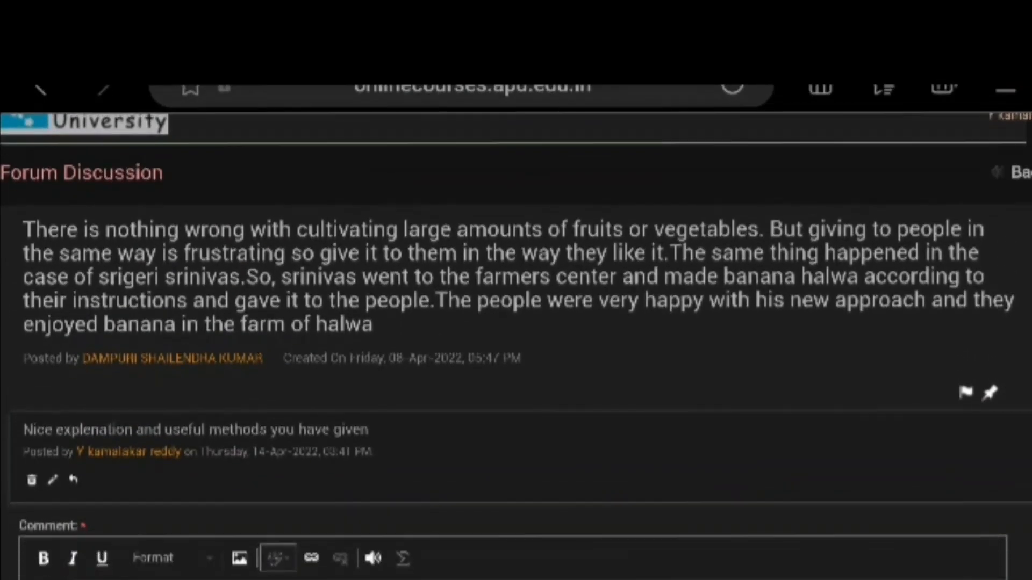
scroll("up", 3)
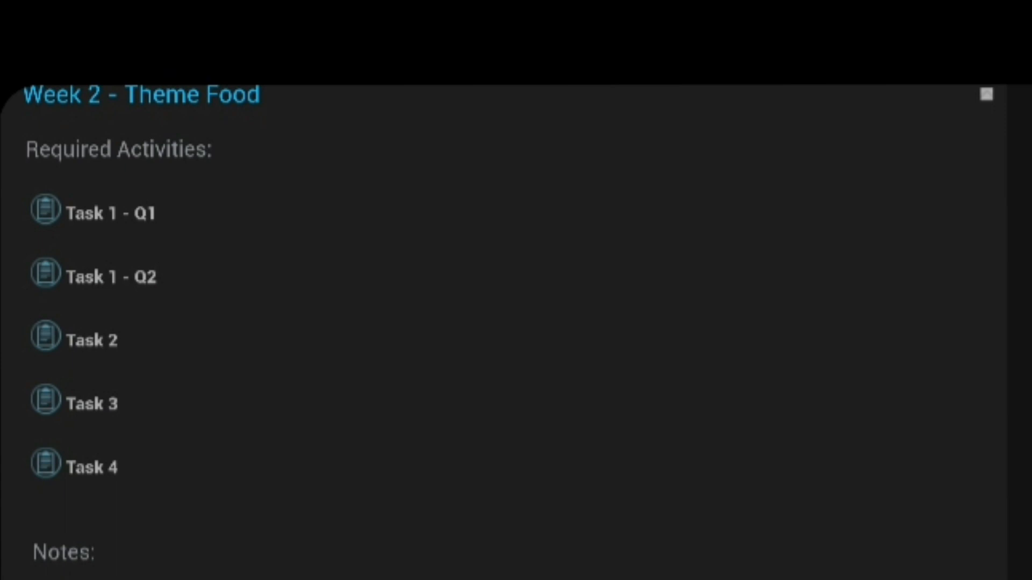
- View Task 2 attempts filtered to the POCHAMPALLY batch group and reach the favourite-dish audio post
left_click(93, 341)
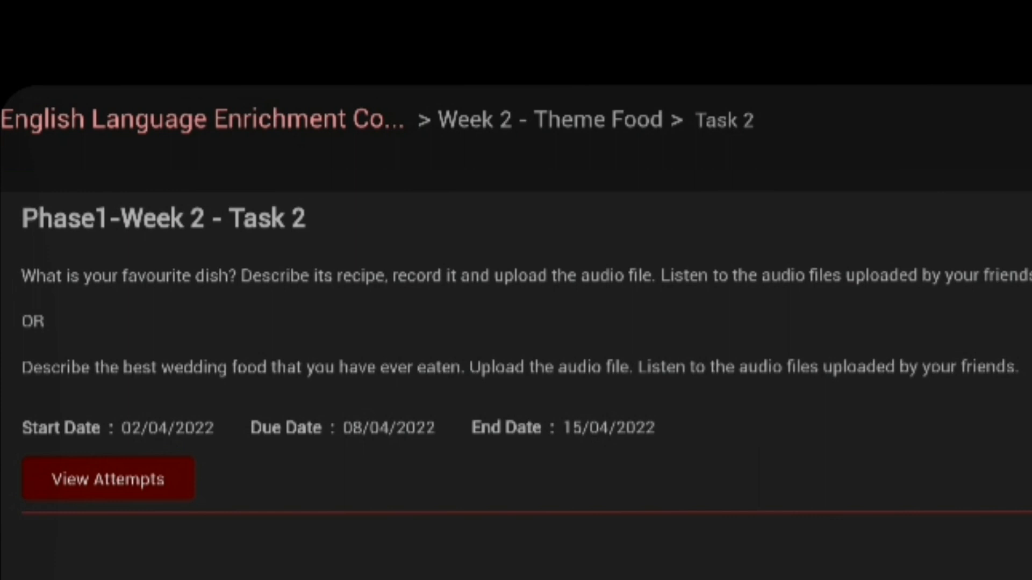
scroll("right", 3)
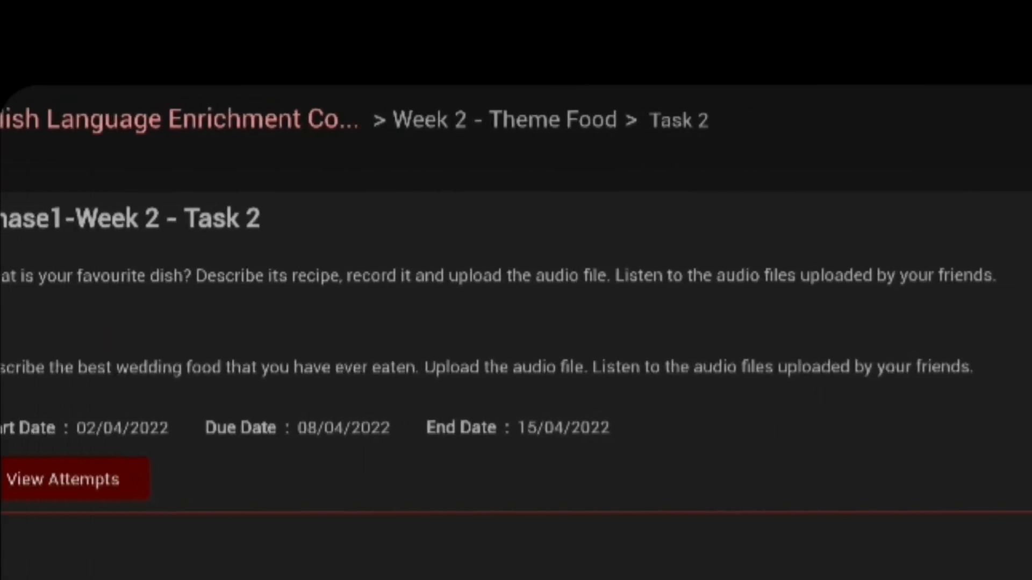
scroll("left", 3)
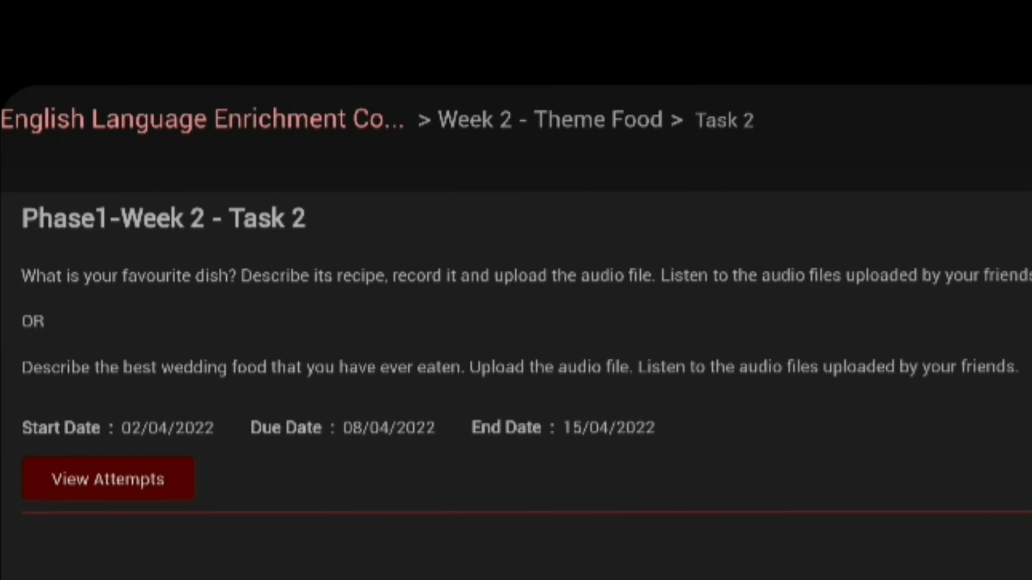
left_click(109, 478)
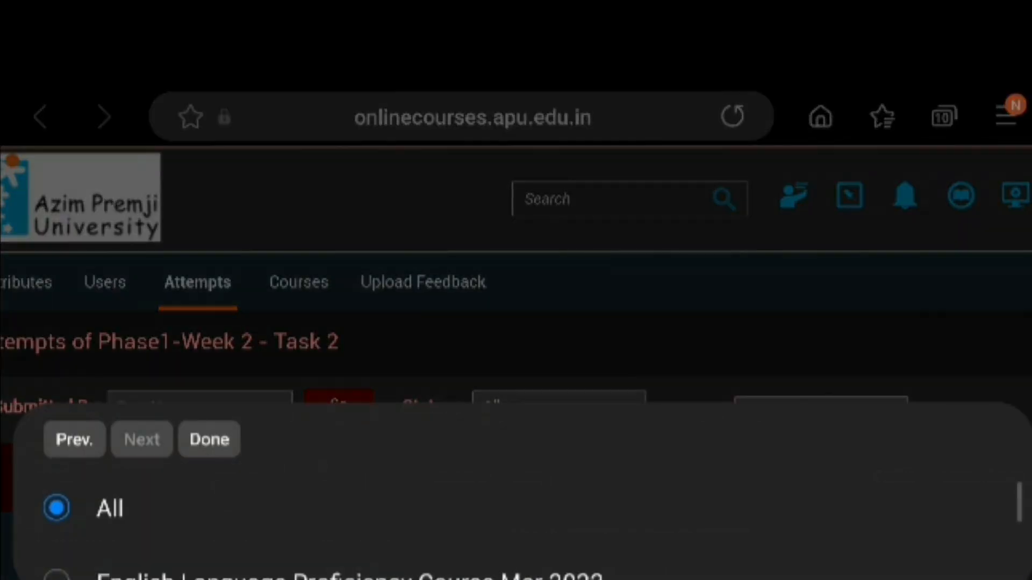
left_click(209, 439)
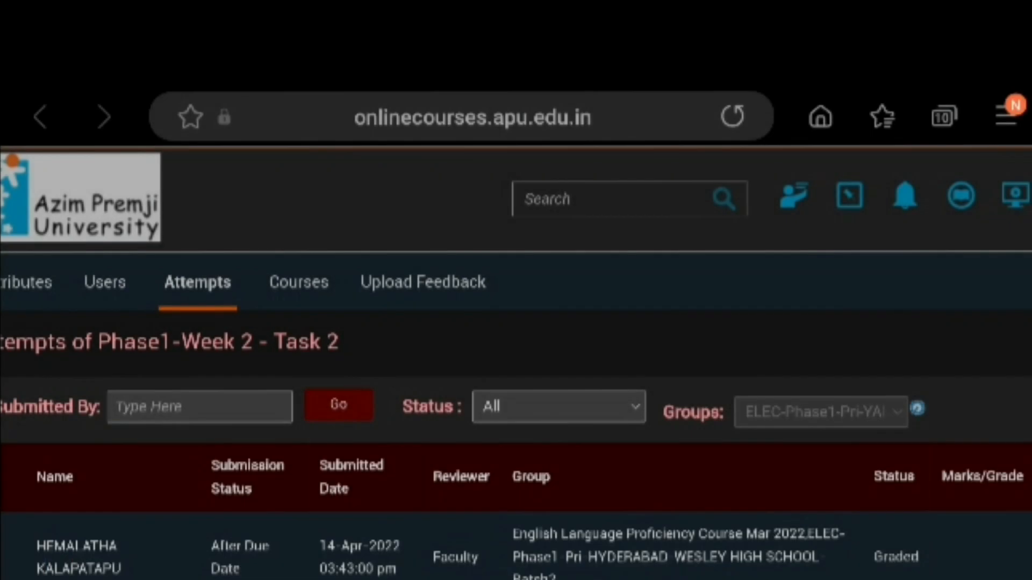
scroll("down", 3)
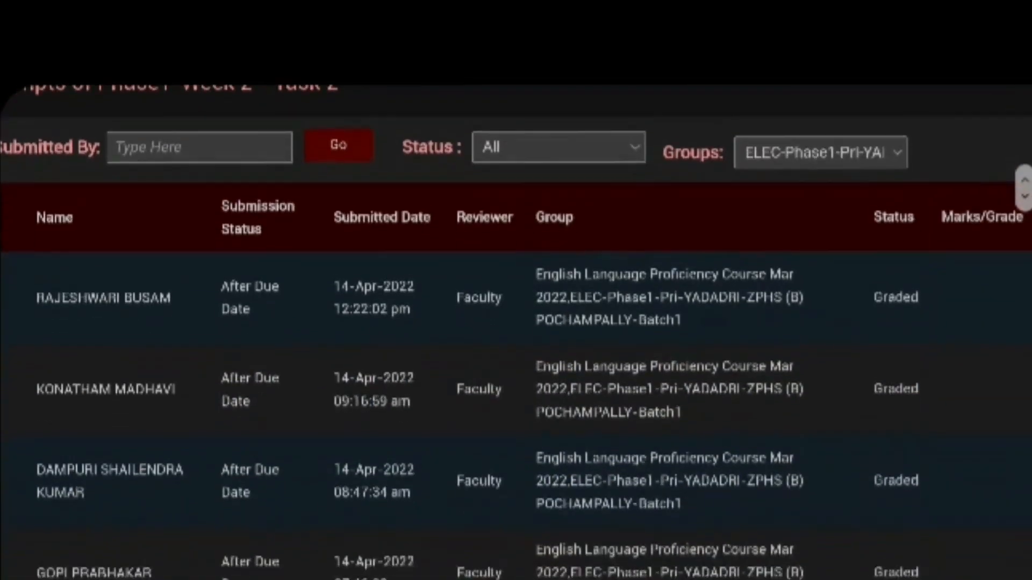
scroll("down", 3)
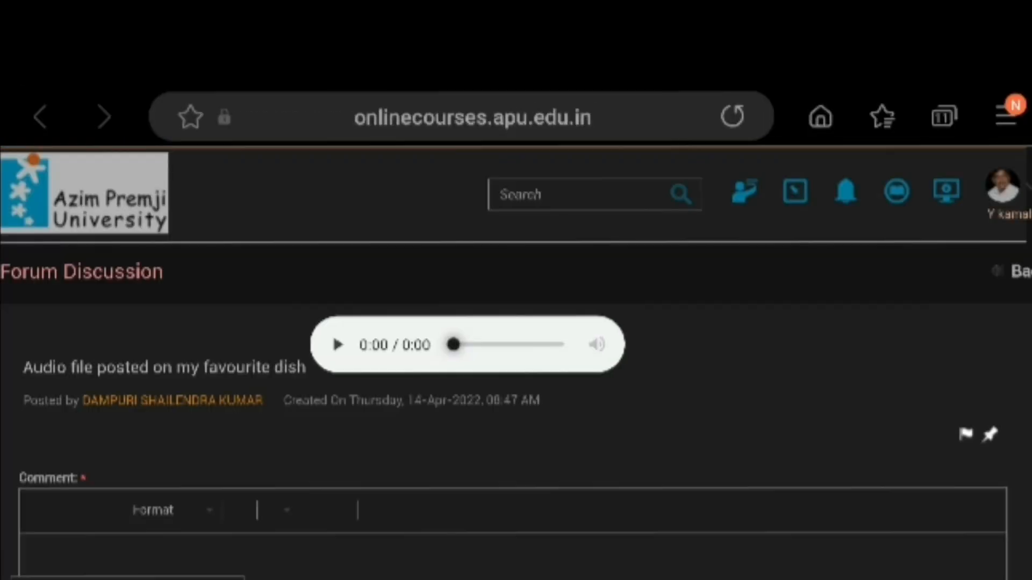
- Activate the empty Comment box under the 1:43 favourite-dish audio post
scroll("down", 3)
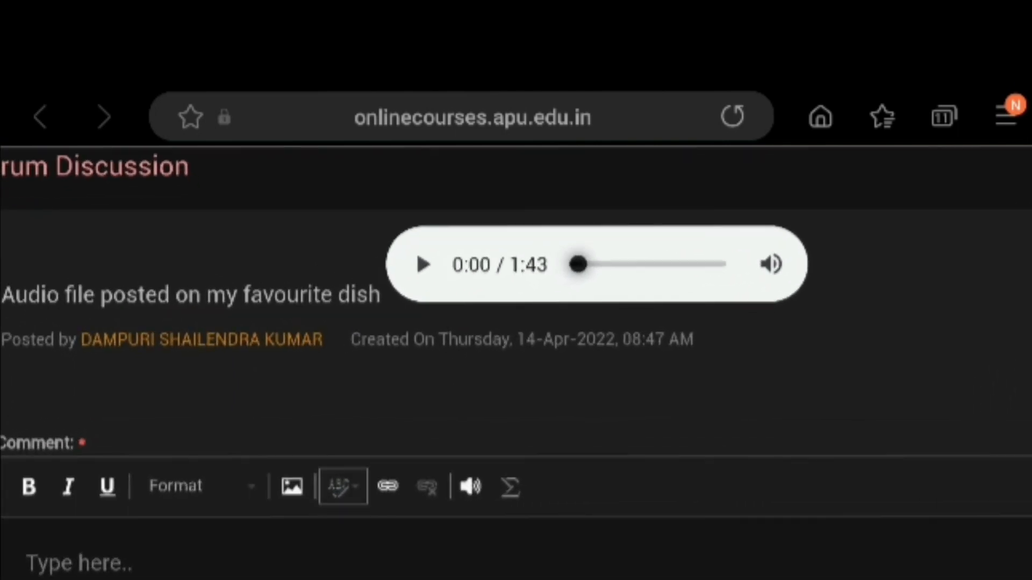
left_click(424, 265)
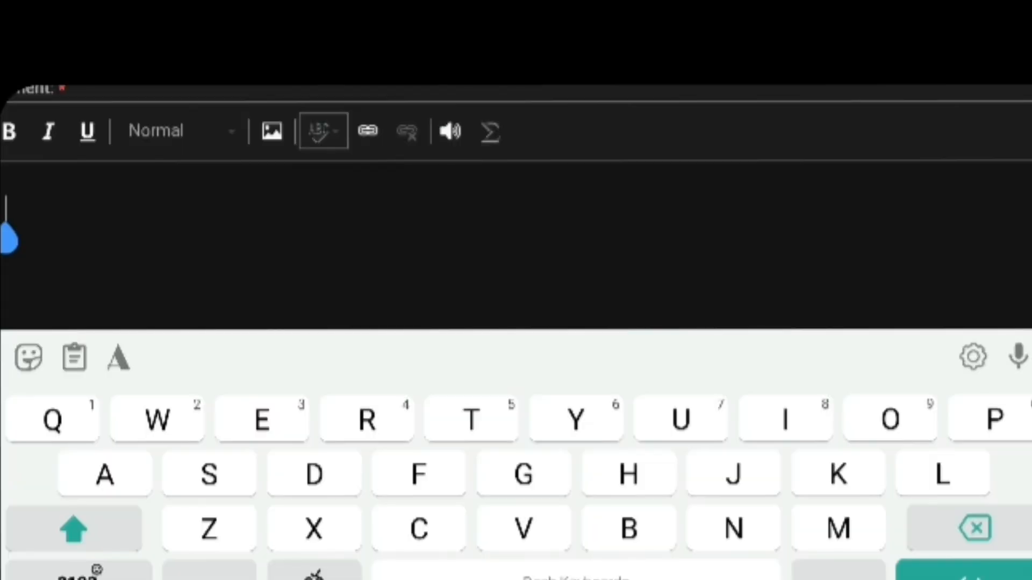
- Post the comment 'Nice recipe... Keep it up.. Enjoying the taste' and return to the course page
type("N")
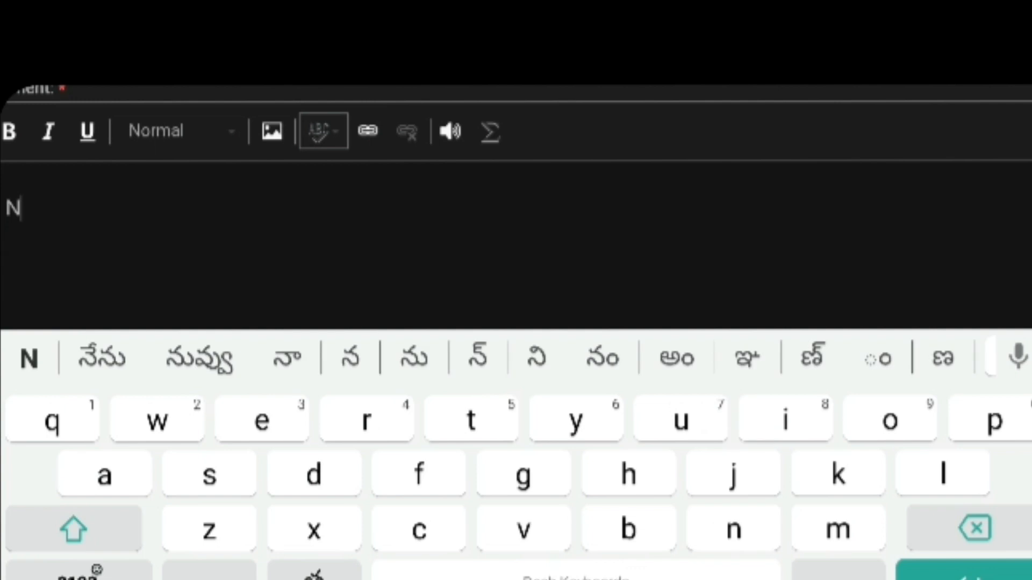
type("Nice recip")
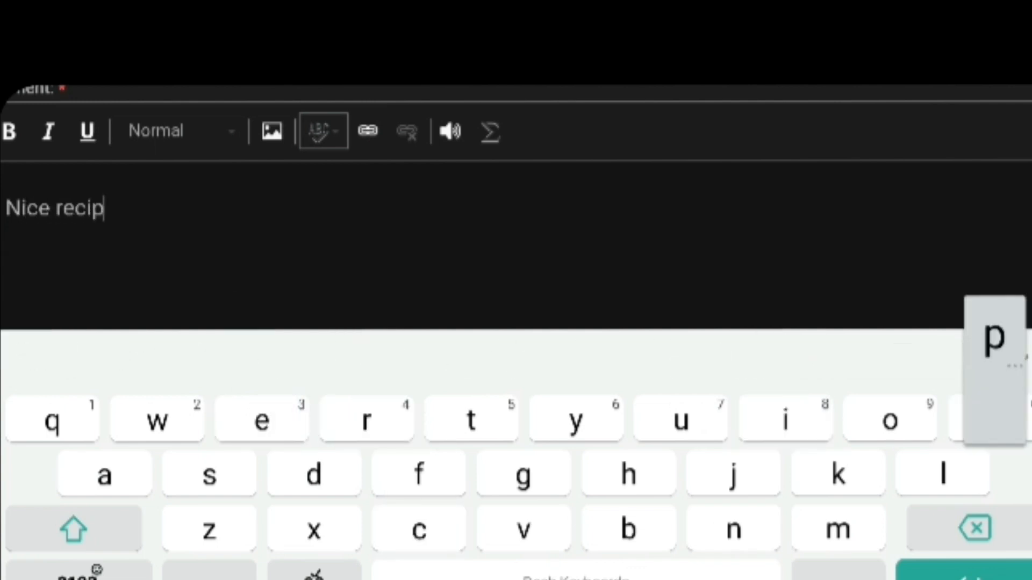
type("e... K")
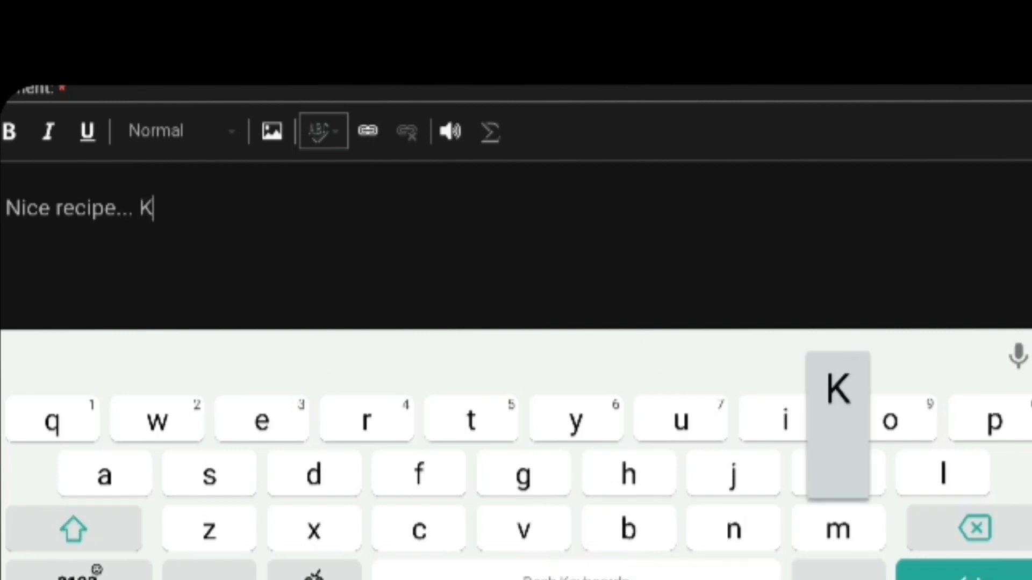
type("eep")
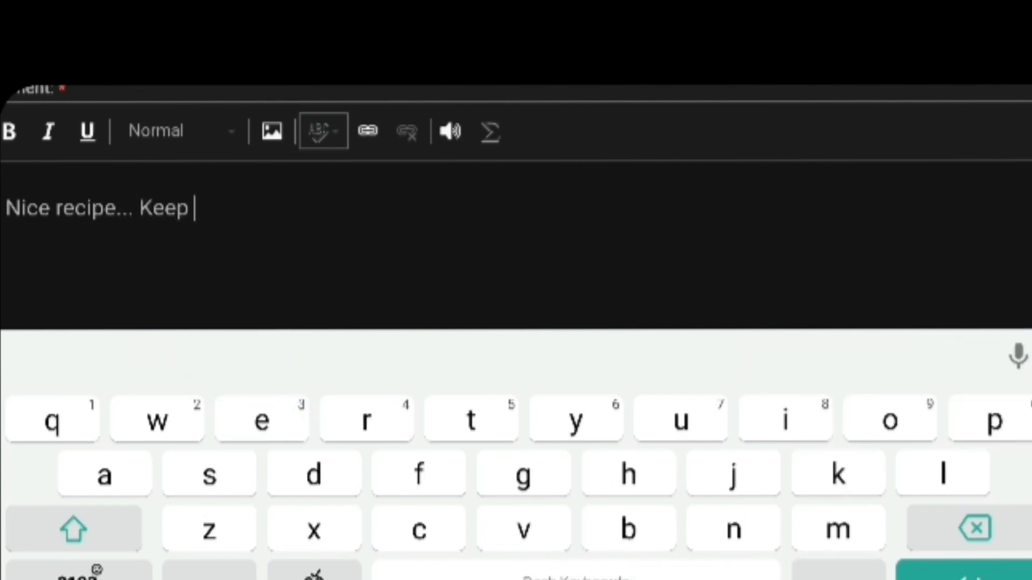
type("it u")
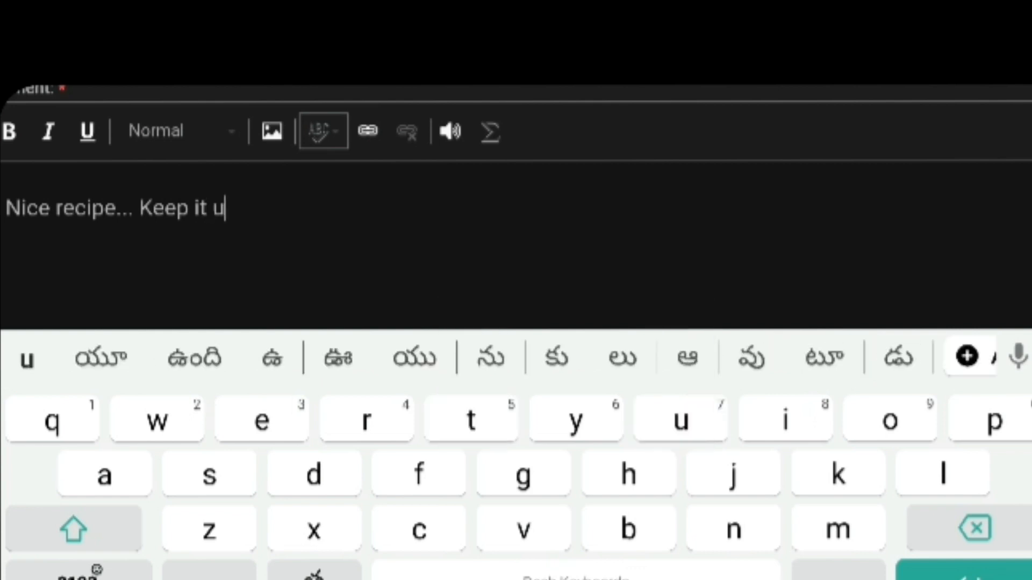
type("p..")
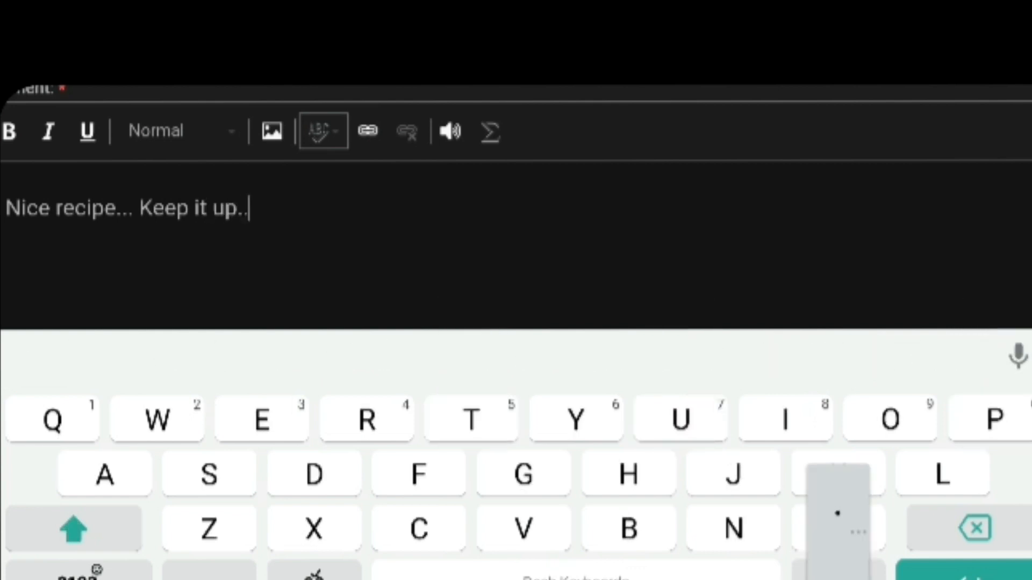
type("Enj")
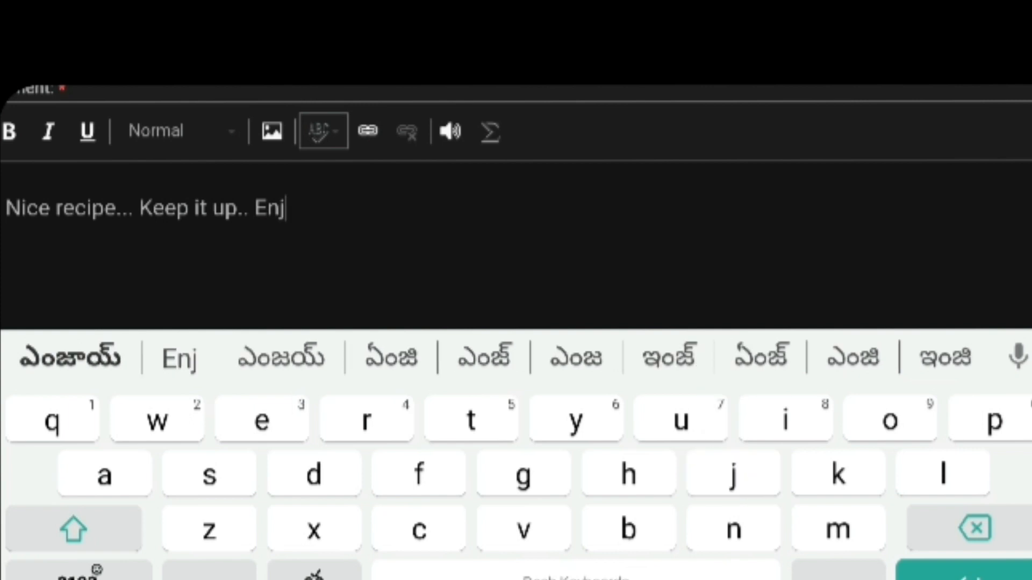
type("oying the t")
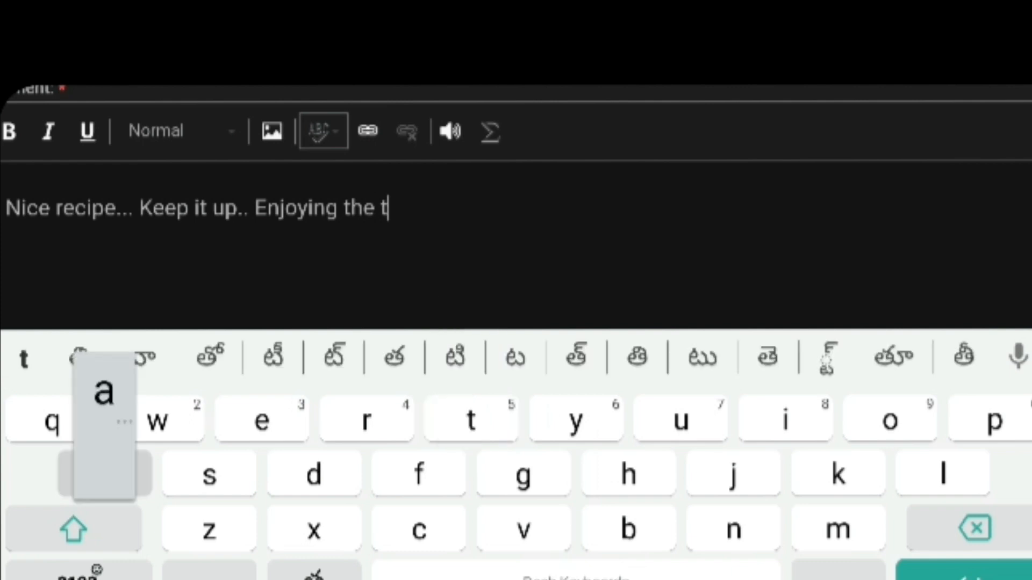
type("aste")
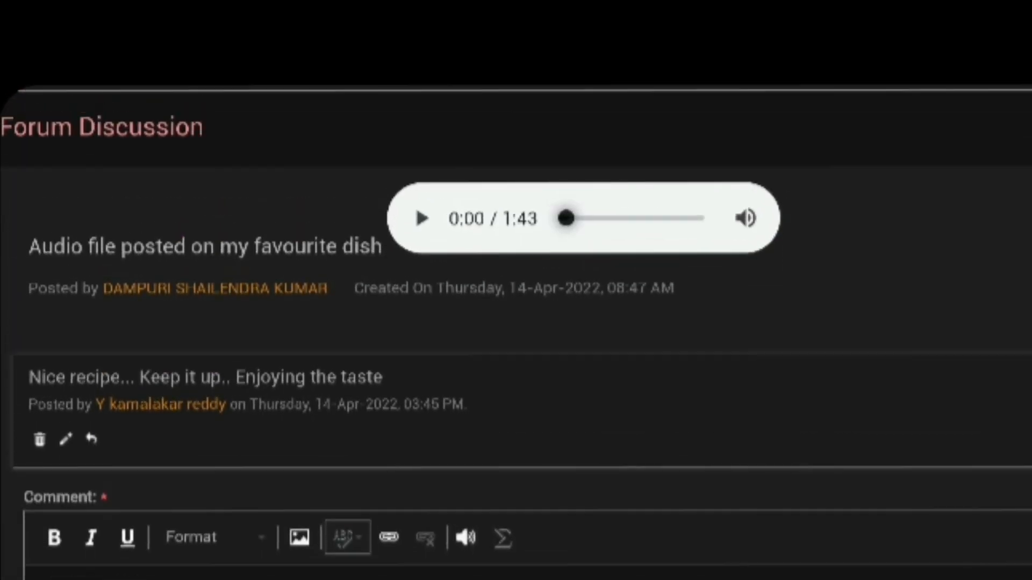
scroll("down", 3)
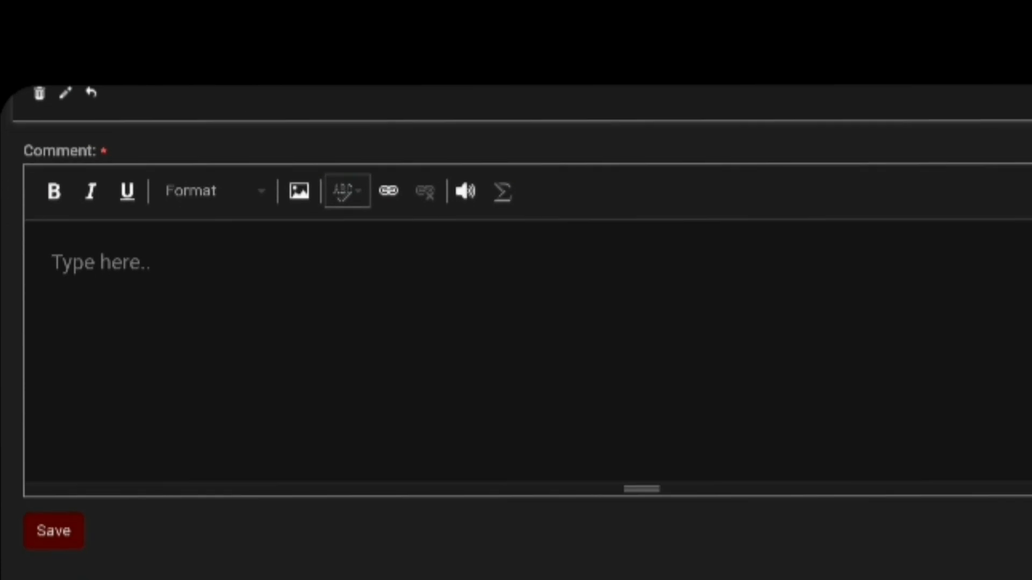
scroll("up", 3)
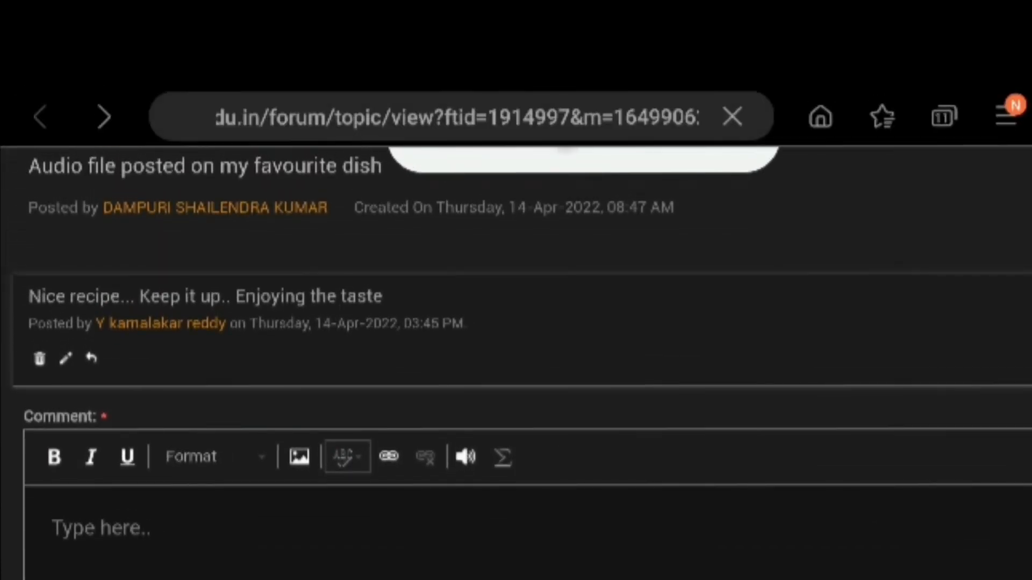
left_click(39, 116)
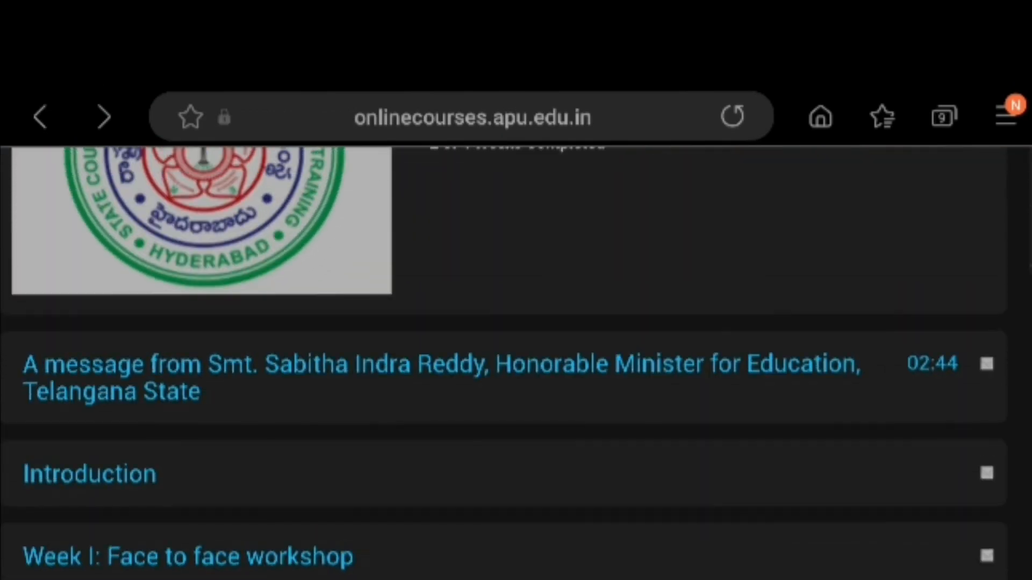
- Scroll the course home page up to the header icons
scroll("up", 3)
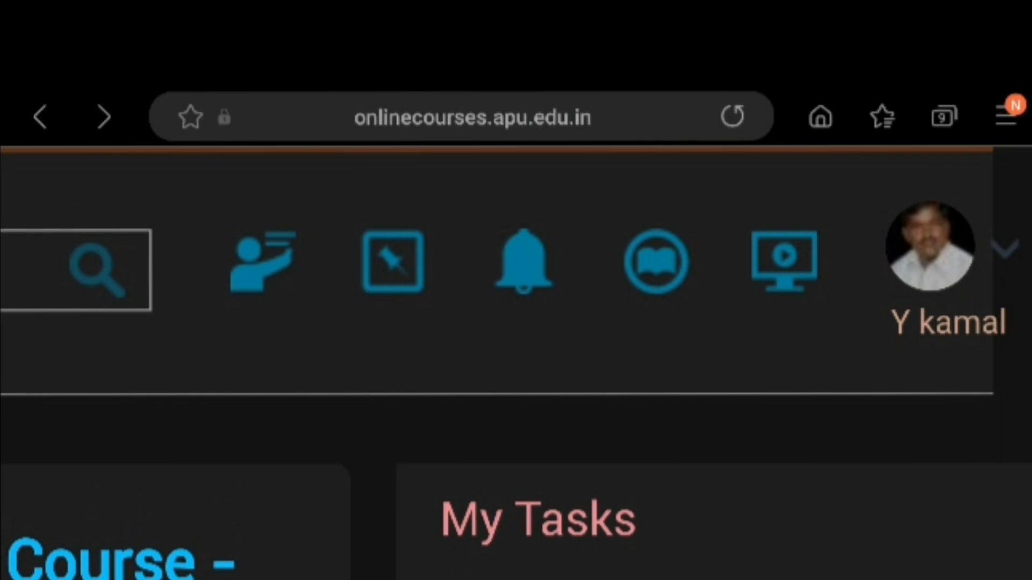
scroll("down", 3)
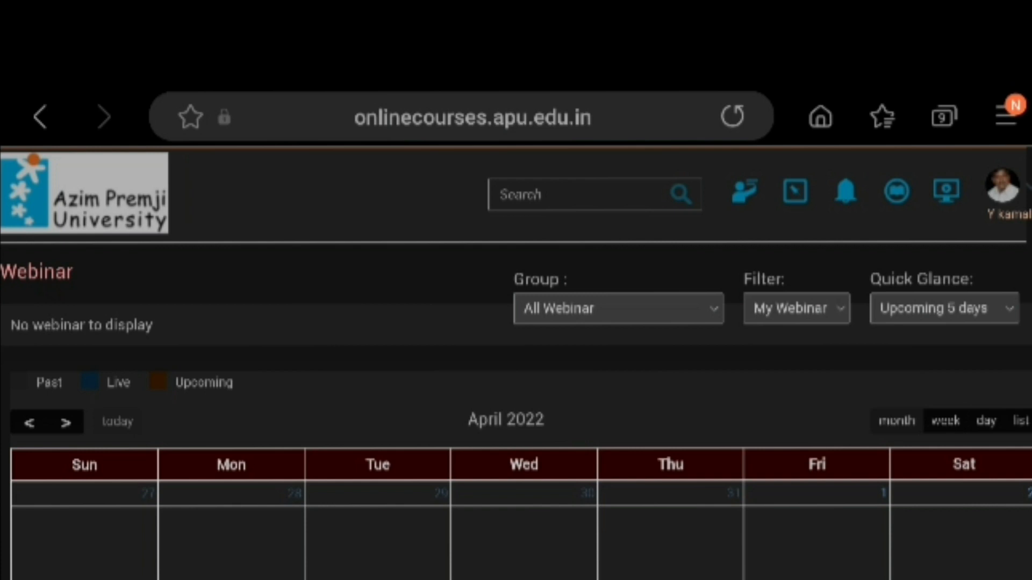
- Review the April 2022 webinar calendar with Quick Glance kept at Upcoming 5 days, showing no webinars
scroll("down", 3)
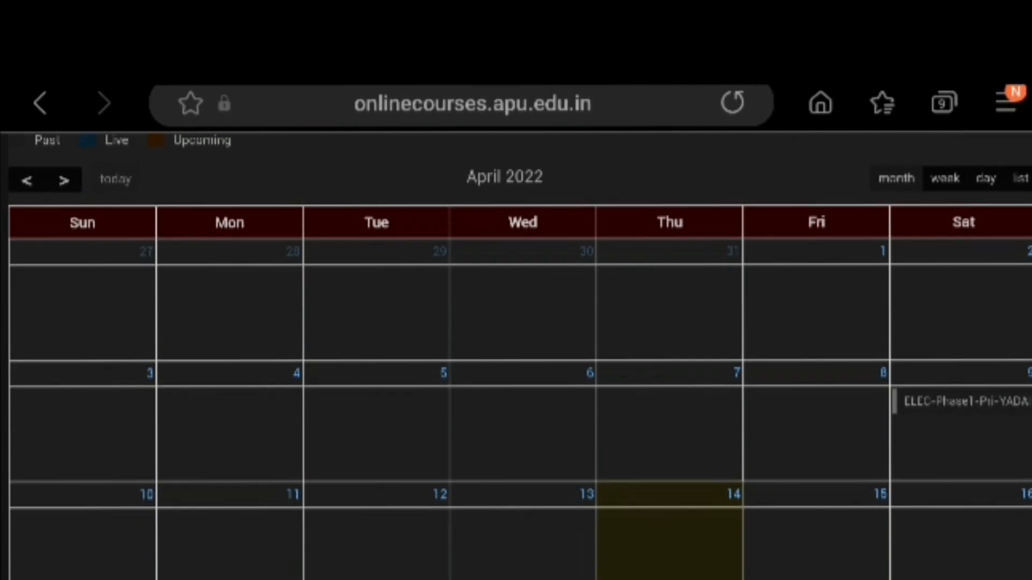
scroll("down", 3)
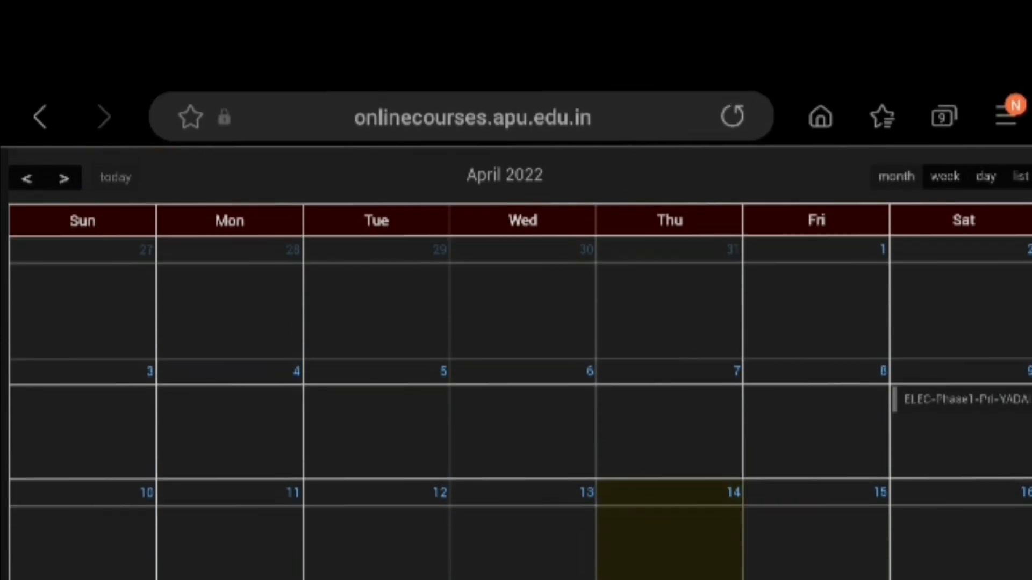
left_click(957, 399)
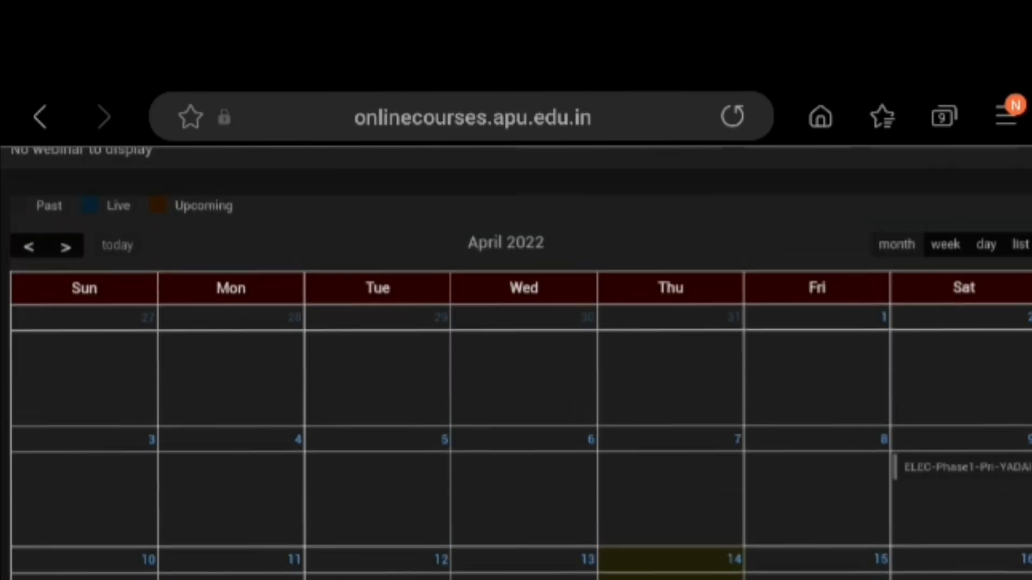
scroll("up", 3)
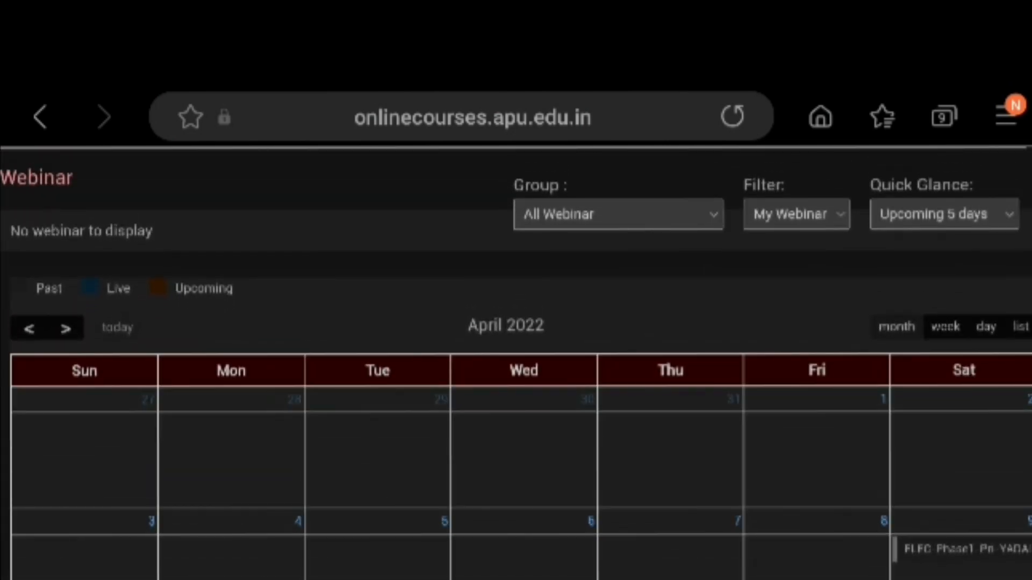
left_click(942, 213)
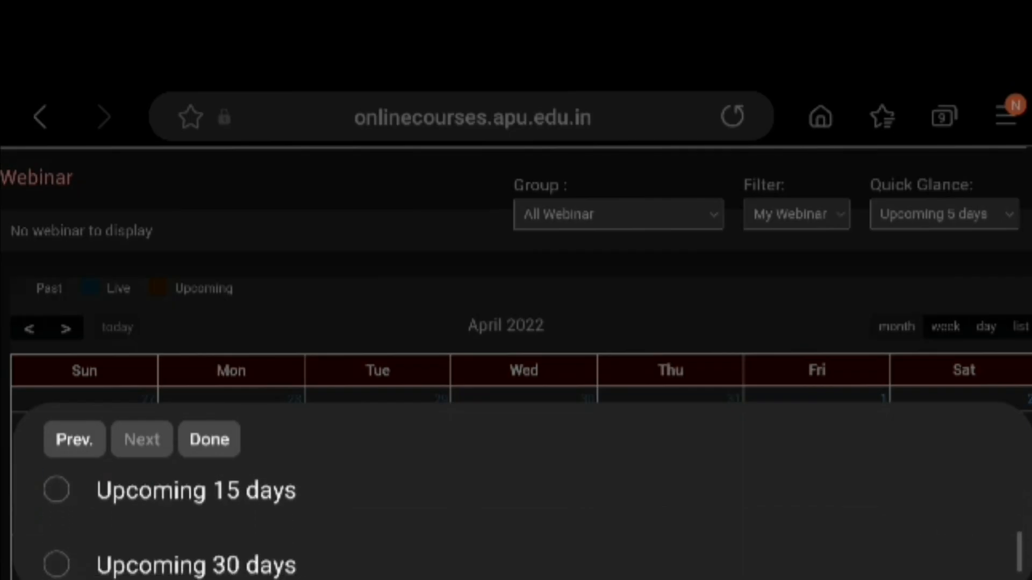
left_click(57, 490)
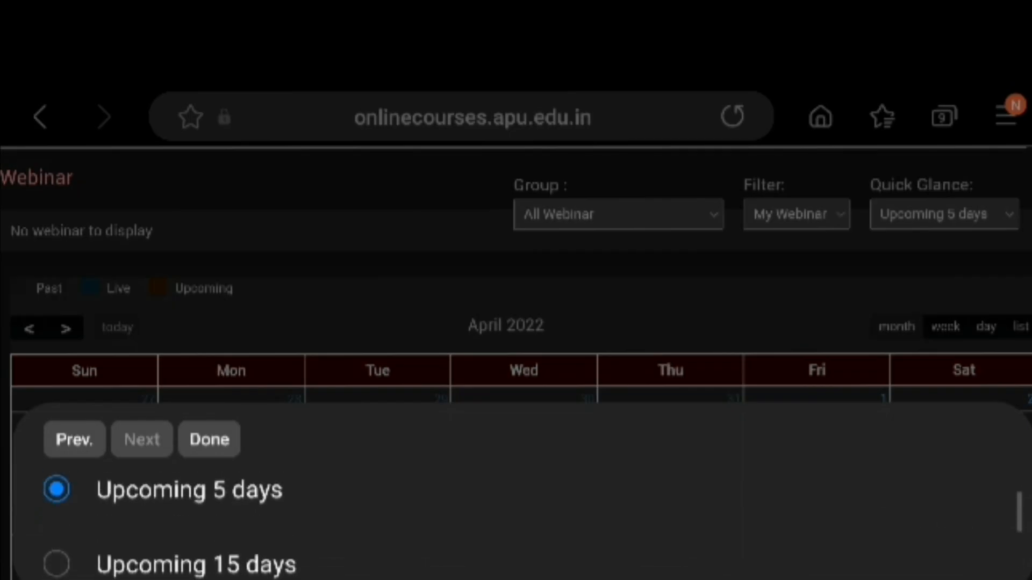
scroll("down", 3)
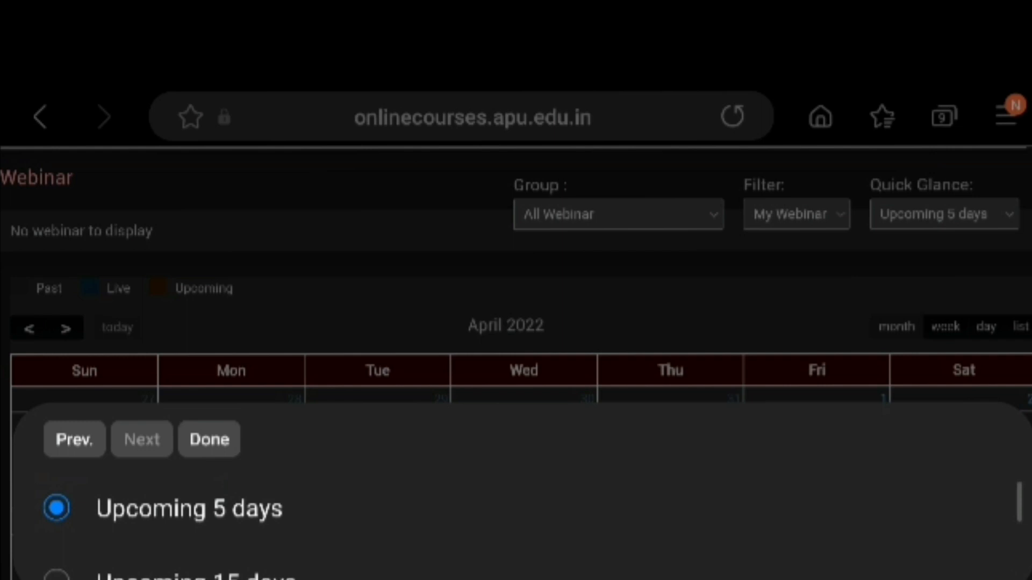
left_click(209, 438)
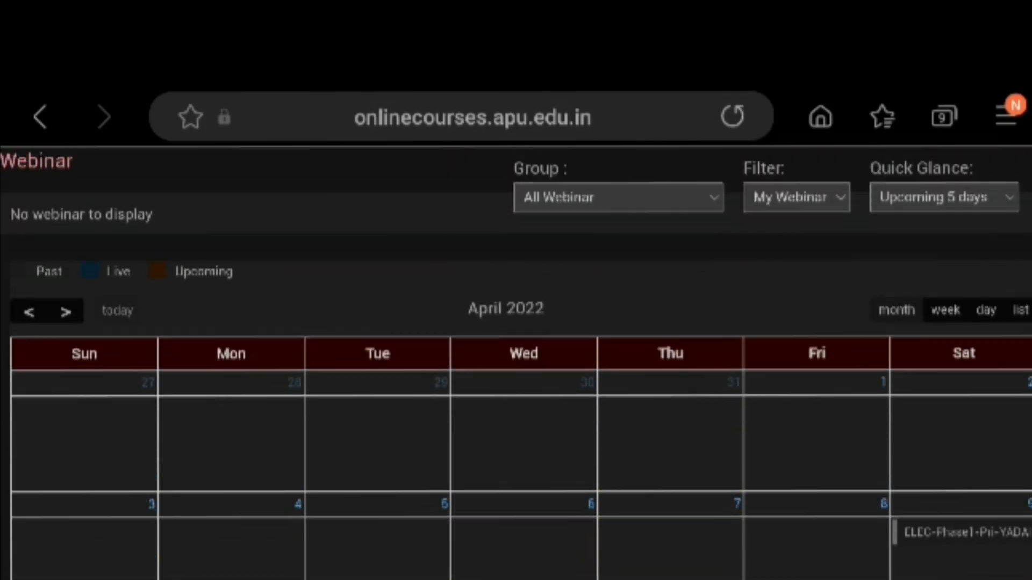
scroll("up", 3)
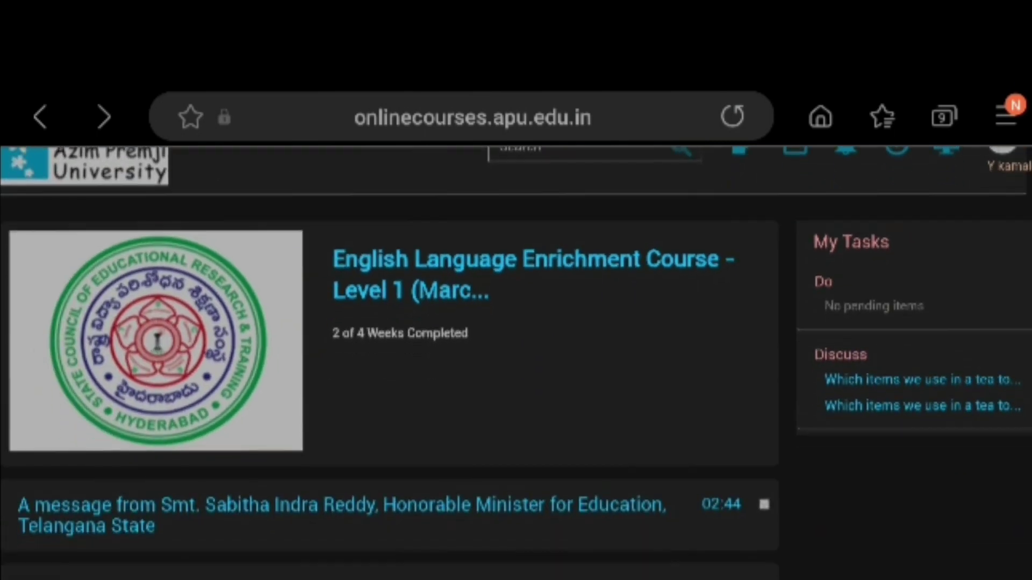
- Expand Week 2 - Theme Food again, then return to My Courses listing Level 1 and Spell 2
scroll("down", 3)
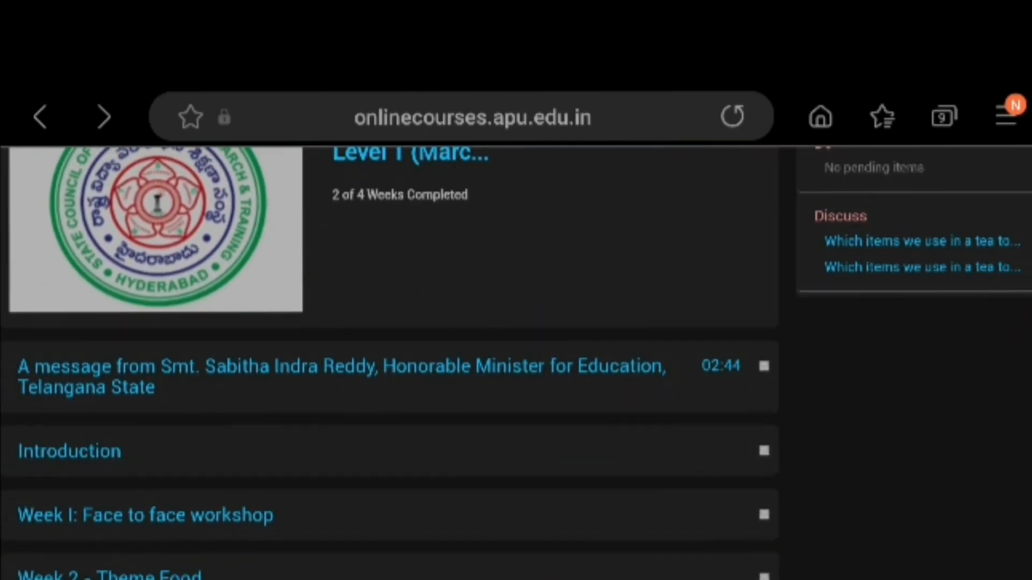
scroll("down", 3)
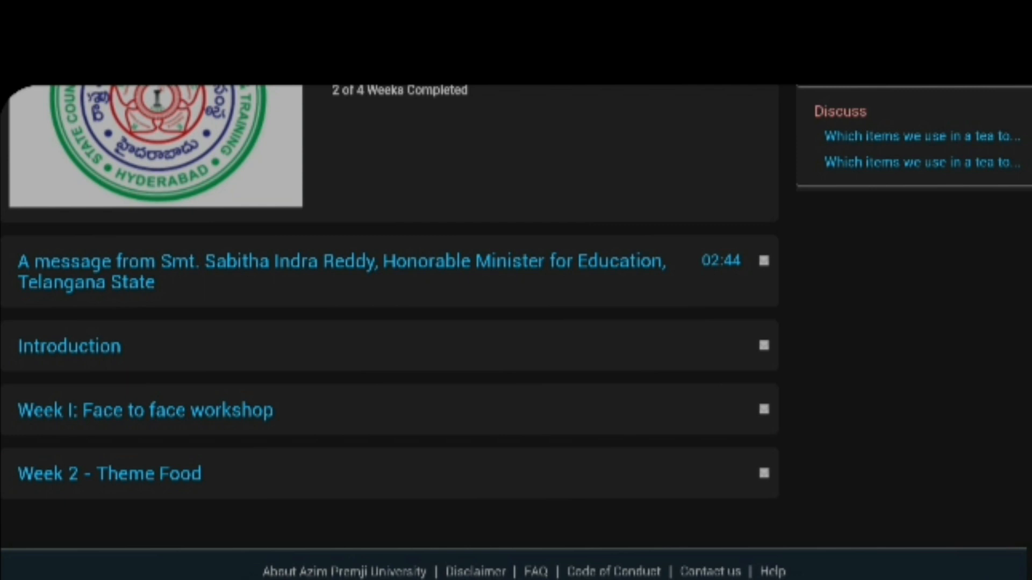
left_click(109, 472)
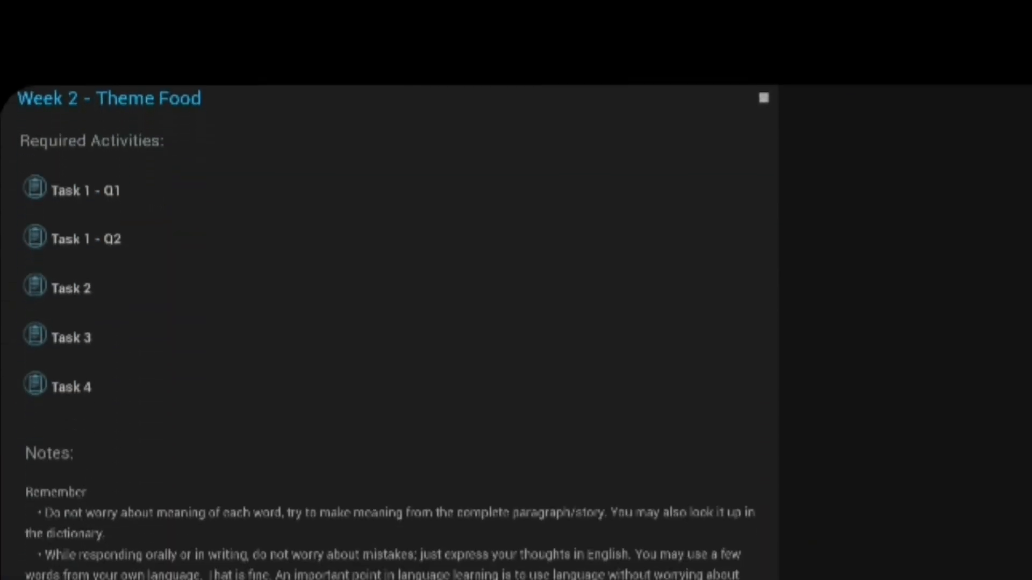
scroll("up", 3)
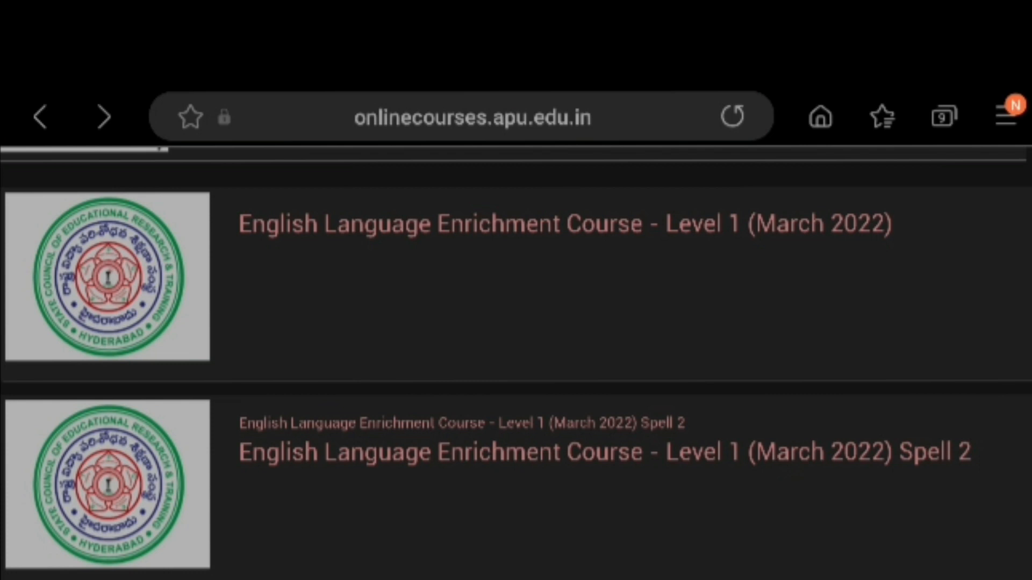
scroll("up", 3)
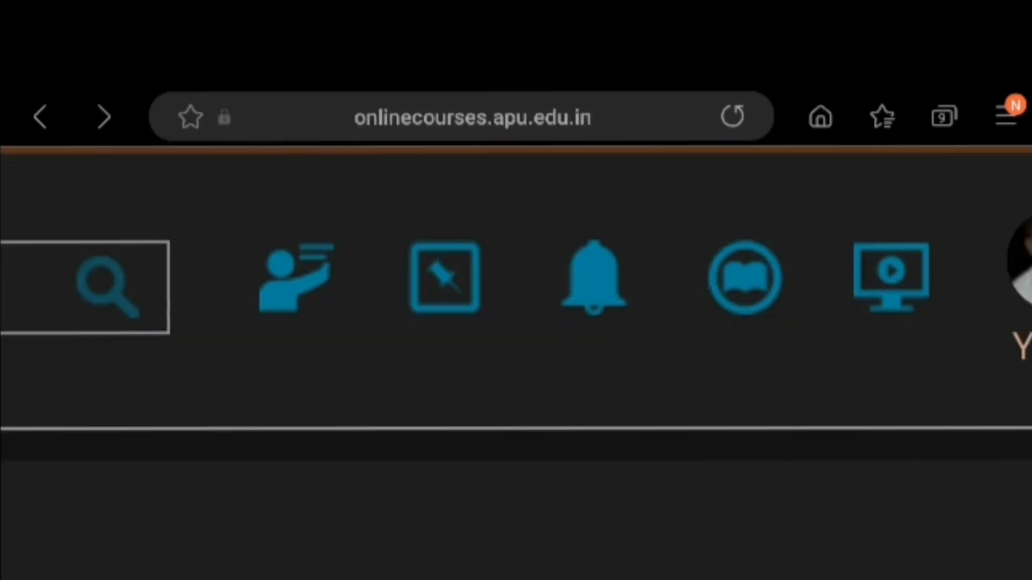